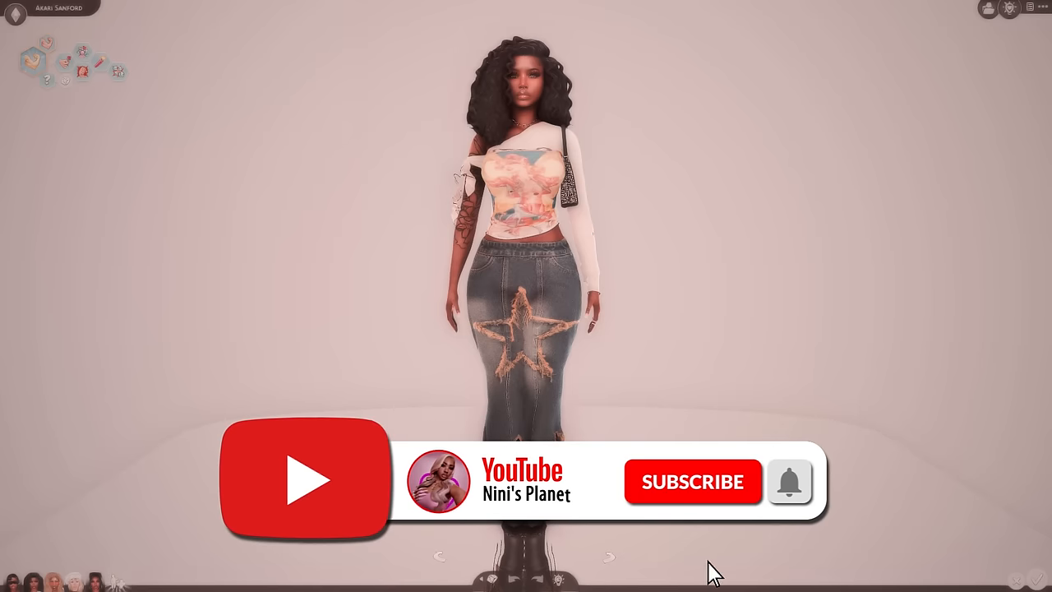
Zoom to the Sim's face and apply the Northern Siberia Winds N13 eyebrows.
{"action": "left_click", "coordinate": [691, 481]}
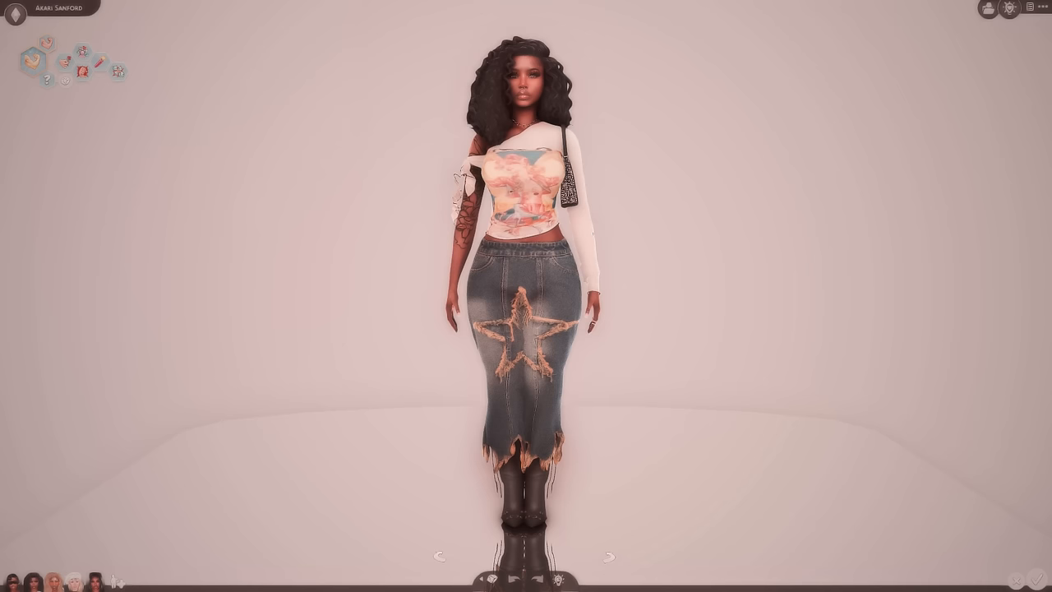
{"action": "mouse_move", "coordinate": [846, 342]}
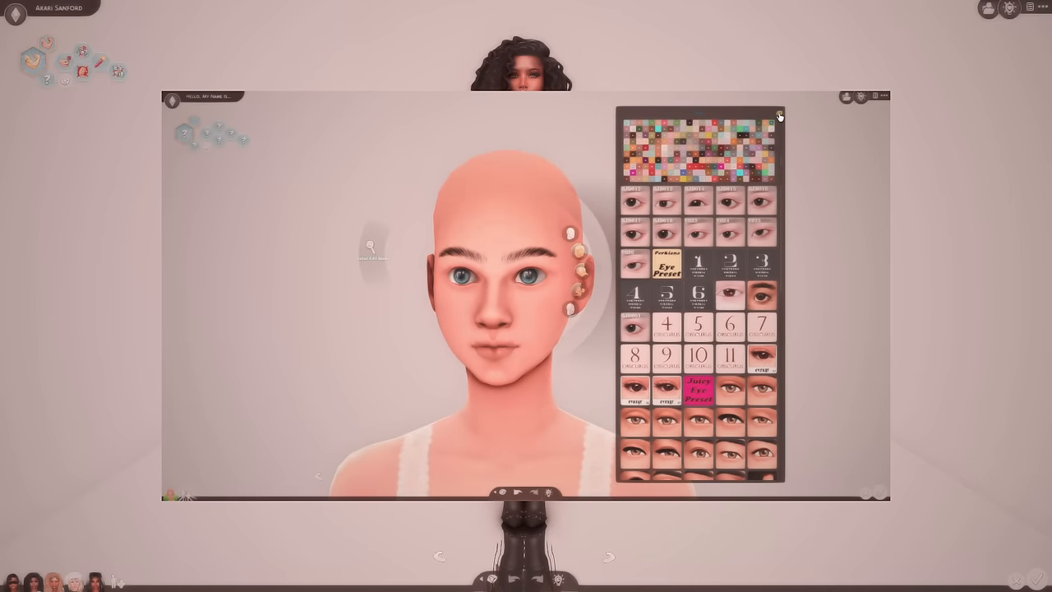
{"action": "scroll", "scroll_direction": "down", "scroll_amount": 3}
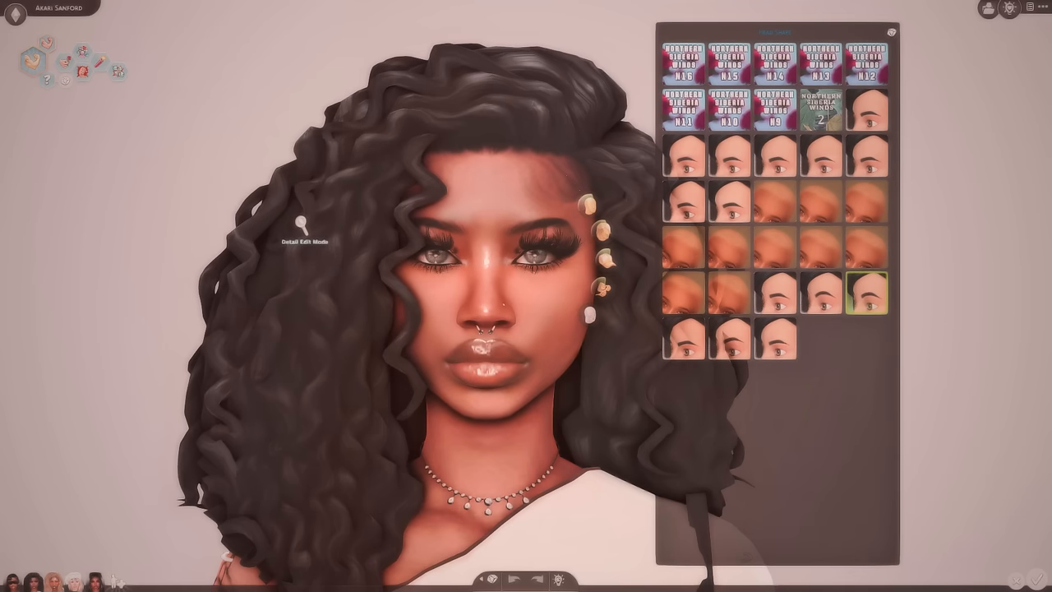
{"action": "left_click", "coordinate": [819, 60]}
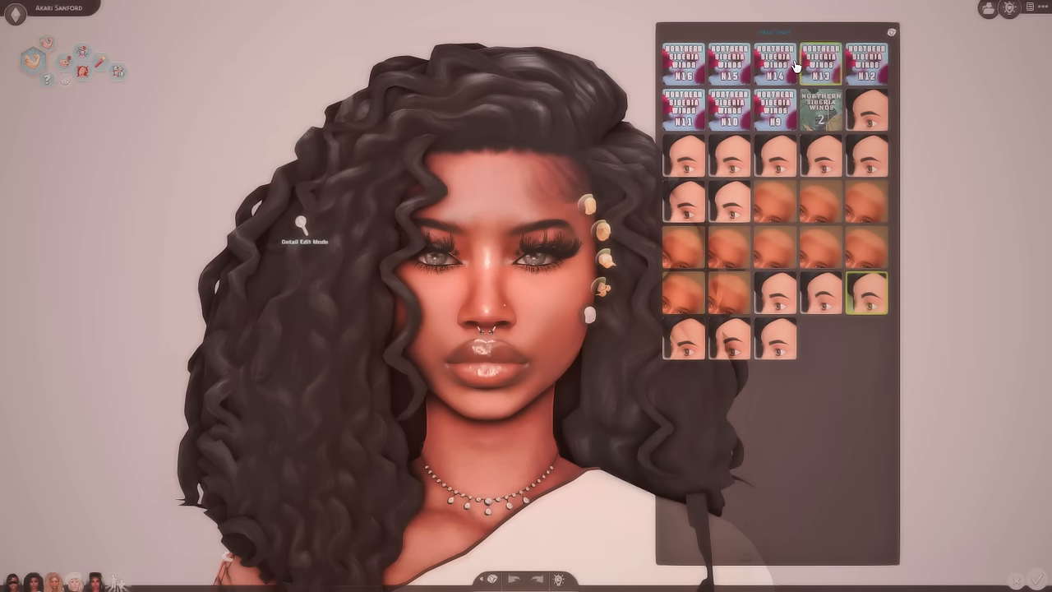
{"action": "left_click", "coordinate": [826, 111]}
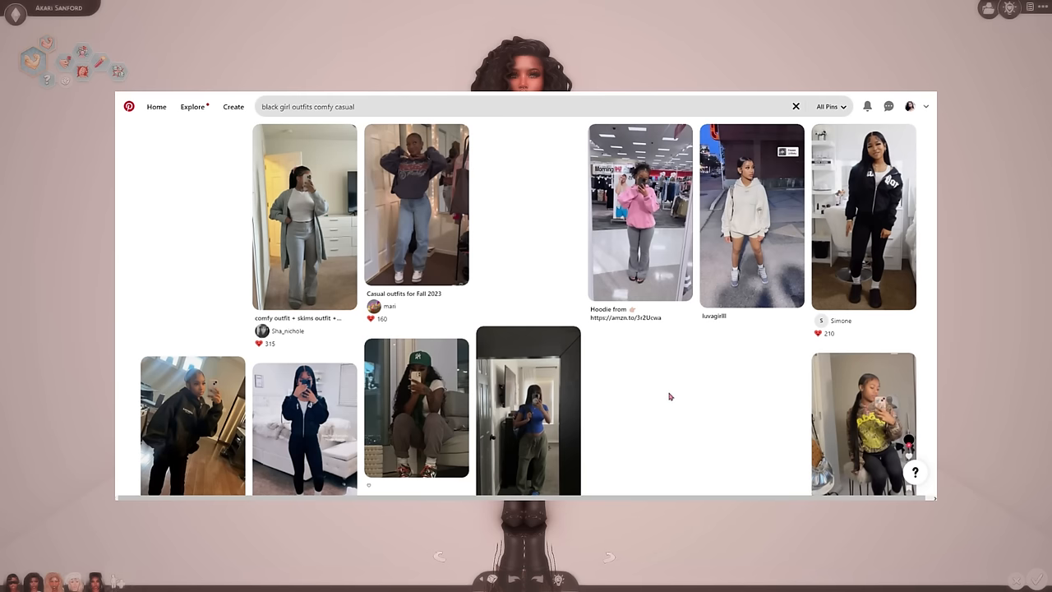
Scroll the outfit pins, then search Pinterest for 'black girls makeup looks'.
{"action": "scroll", "scroll_direction": "down", "scroll_amount": 3}
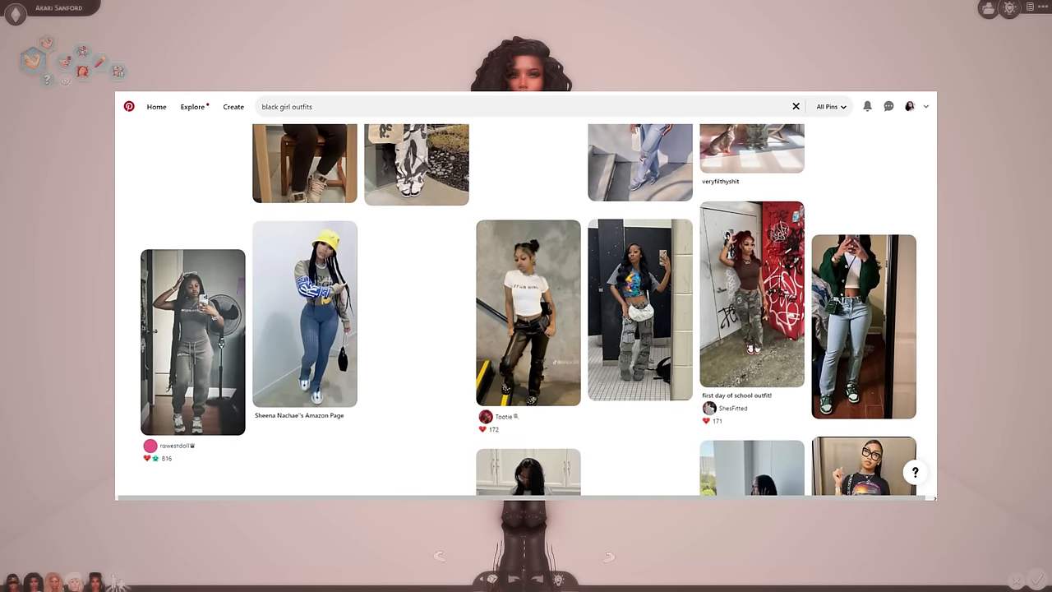
{"action": "type", "text": "black girls makeup looks"}
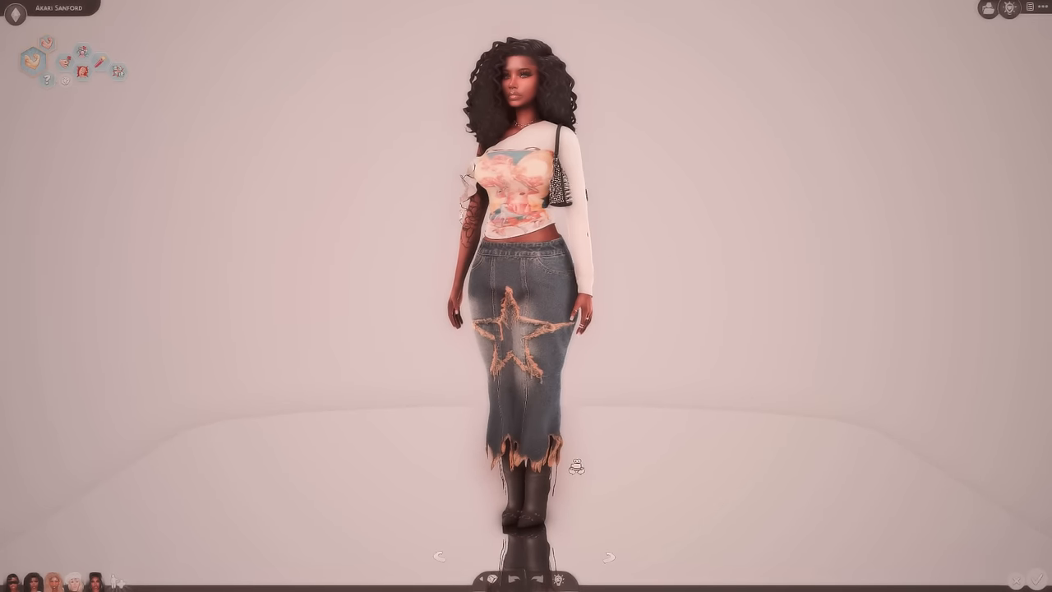
{"action": "scroll", "scroll_direction": "up", "scroll_amount": 3}
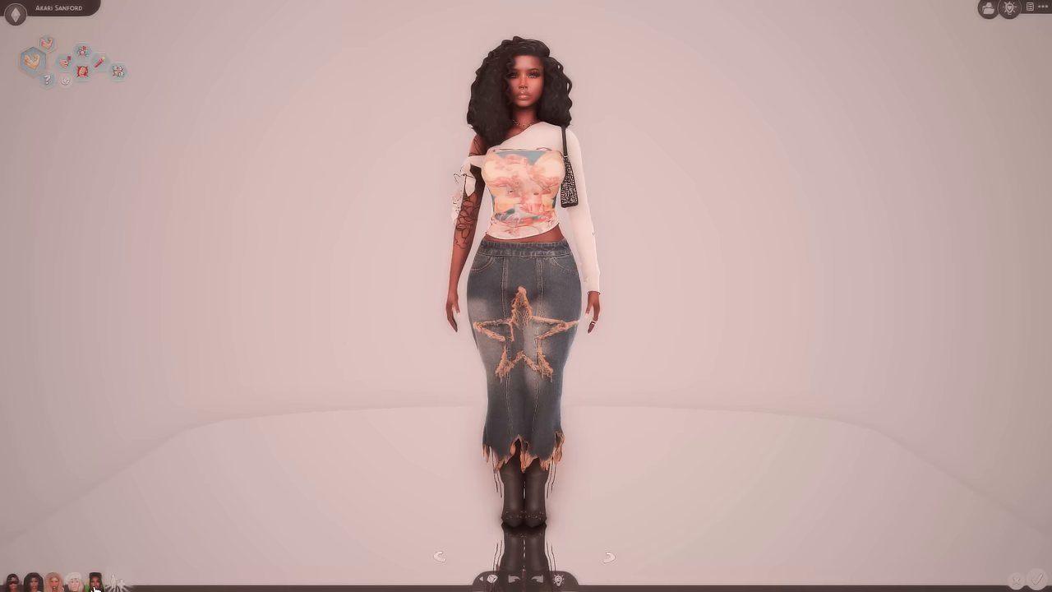
{"action": "left_click", "coordinate": [68, 578]}
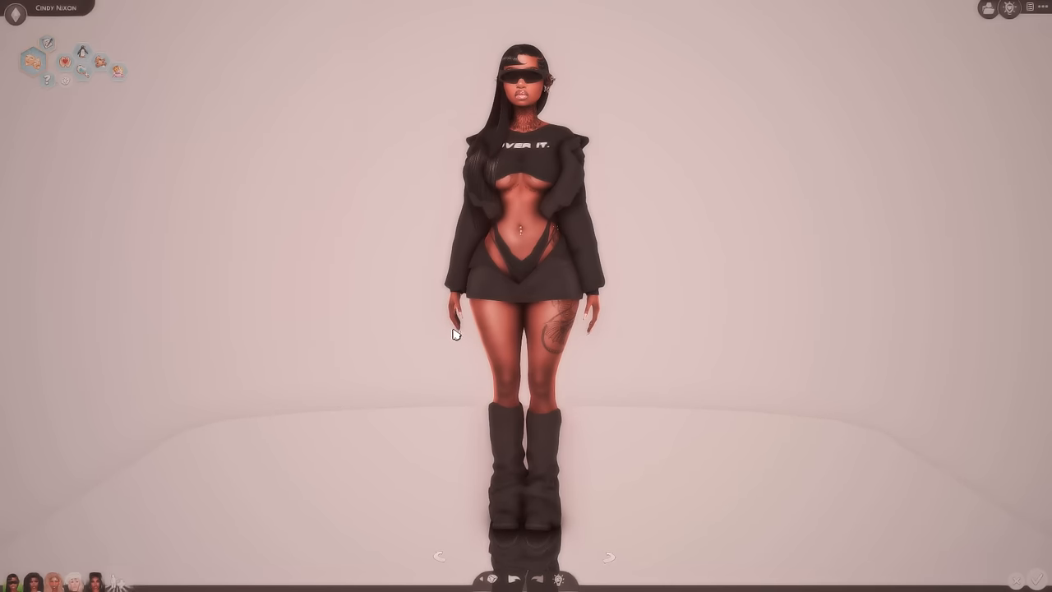
{"action": "mouse_move", "coordinate": [566, 146]}
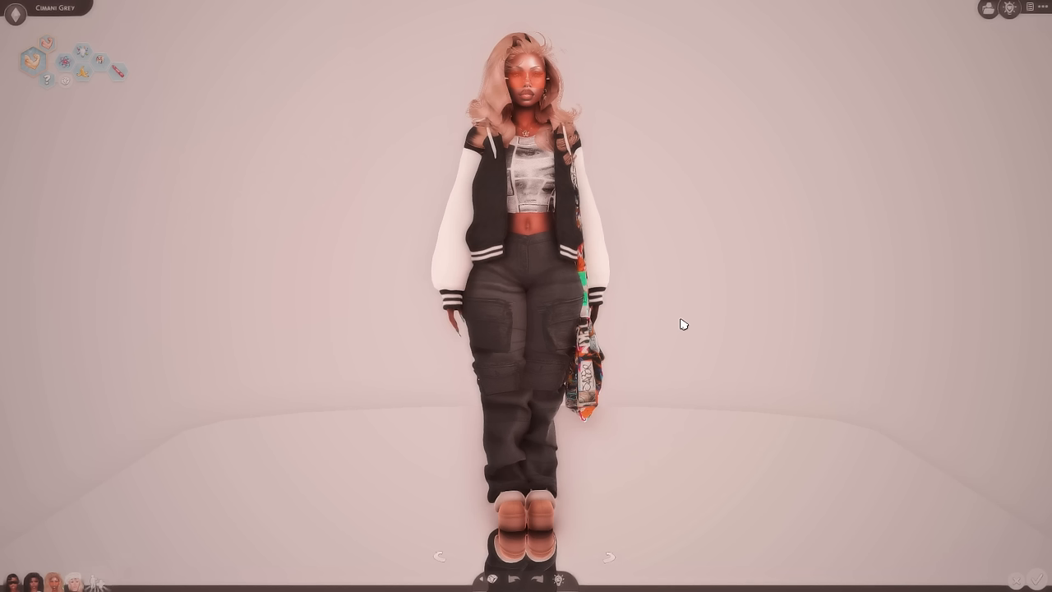
{"action": "mouse_move", "coordinate": [676, 306]}
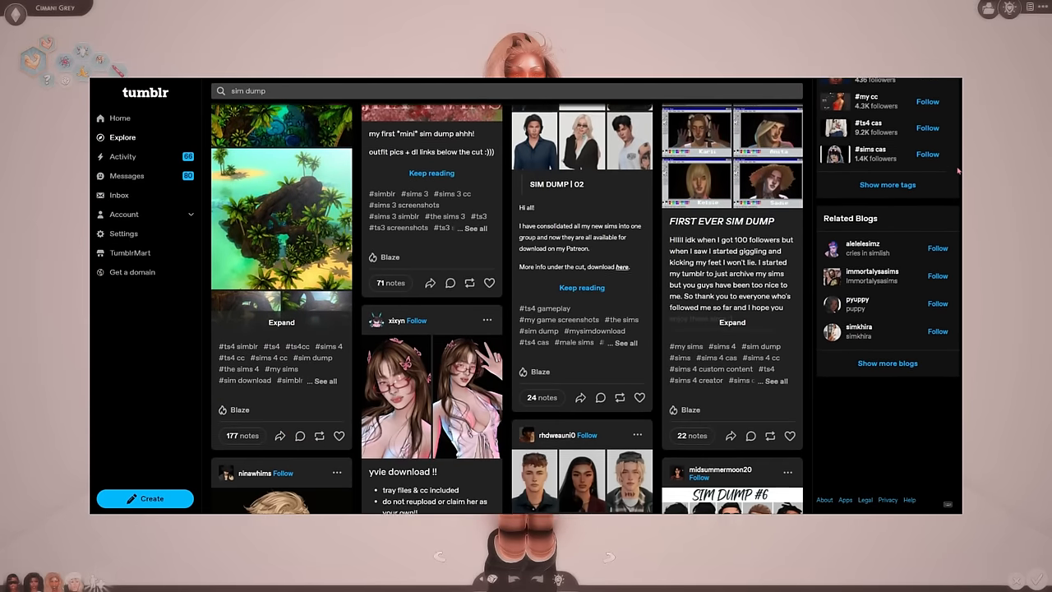
Scroll down through the Tumblr 'sim dump' results to browse shared Sims.
{"action": "scroll", "scroll_direction": "down", "scroll_amount": 3}
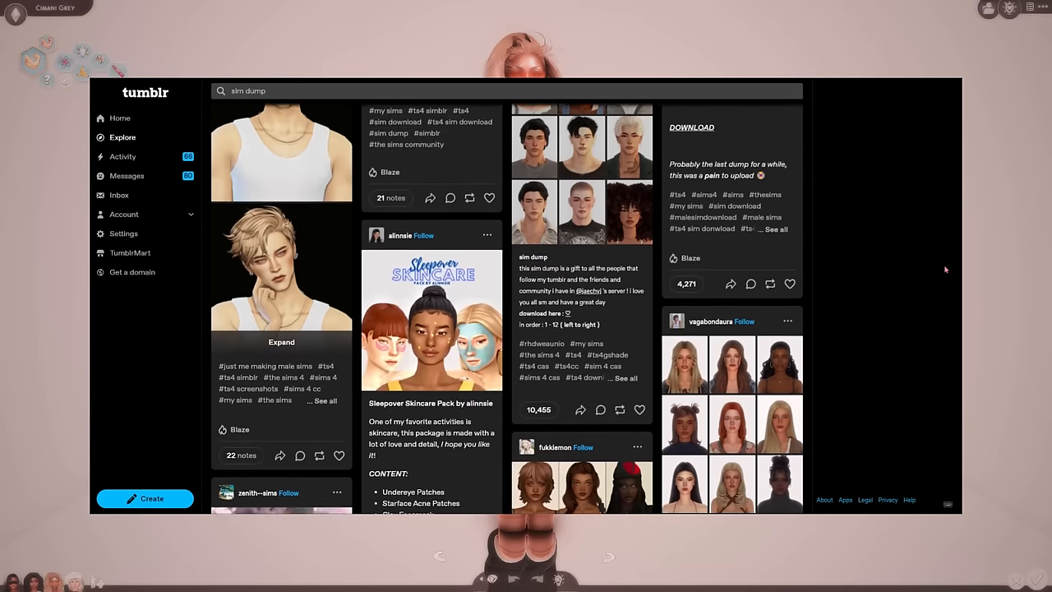
{"action": "scroll", "scroll_direction": "down", "scroll_amount": 3}
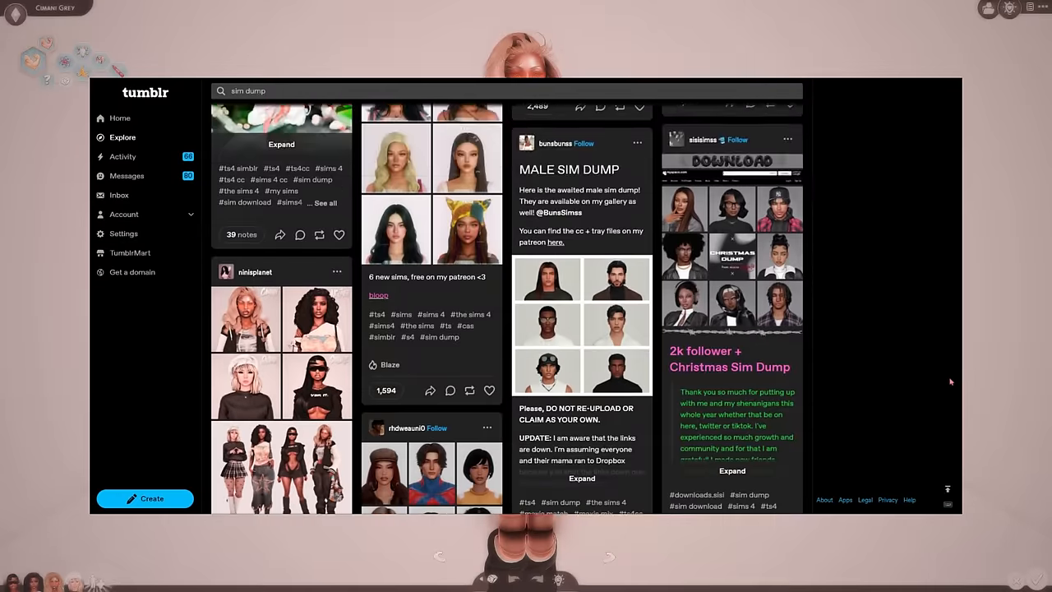
{"action": "scroll", "scroll_direction": "down", "scroll_amount": 3}
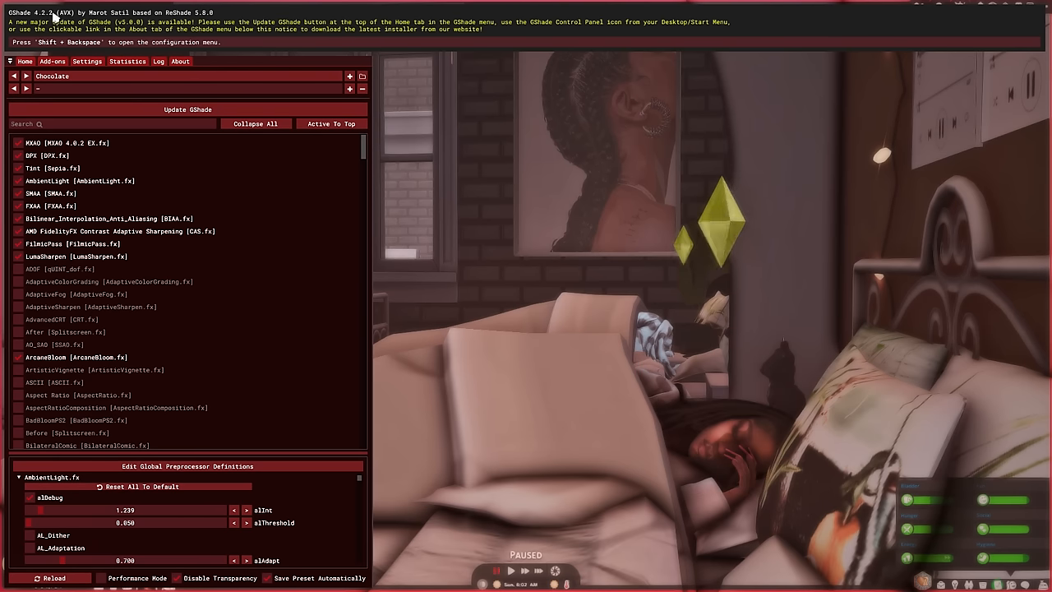
{"action": "mouse_move", "coordinate": [222, 200]}
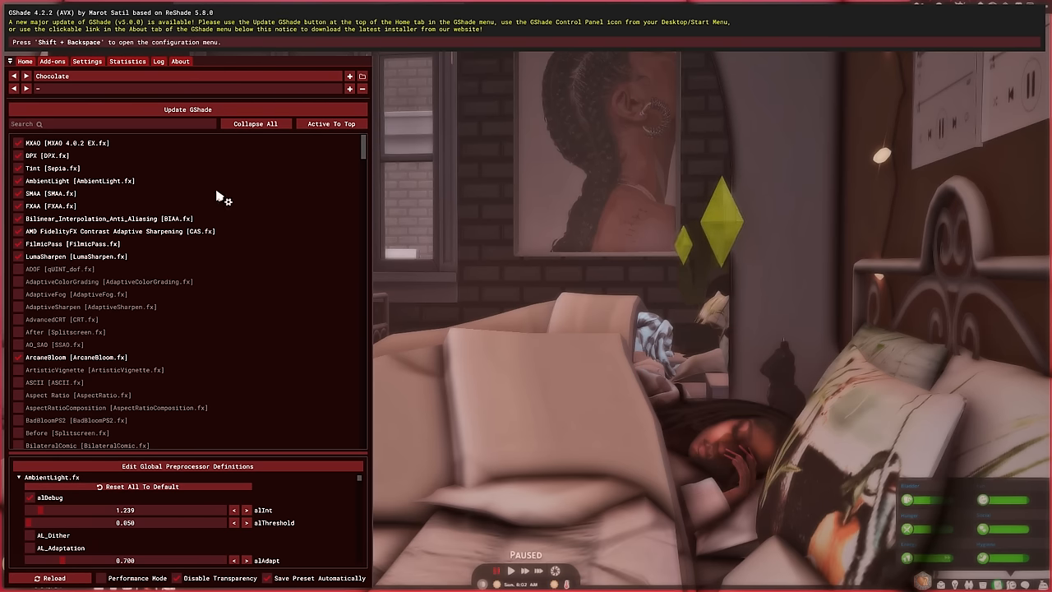
{"action": "mouse_move", "coordinate": [223, 282]}
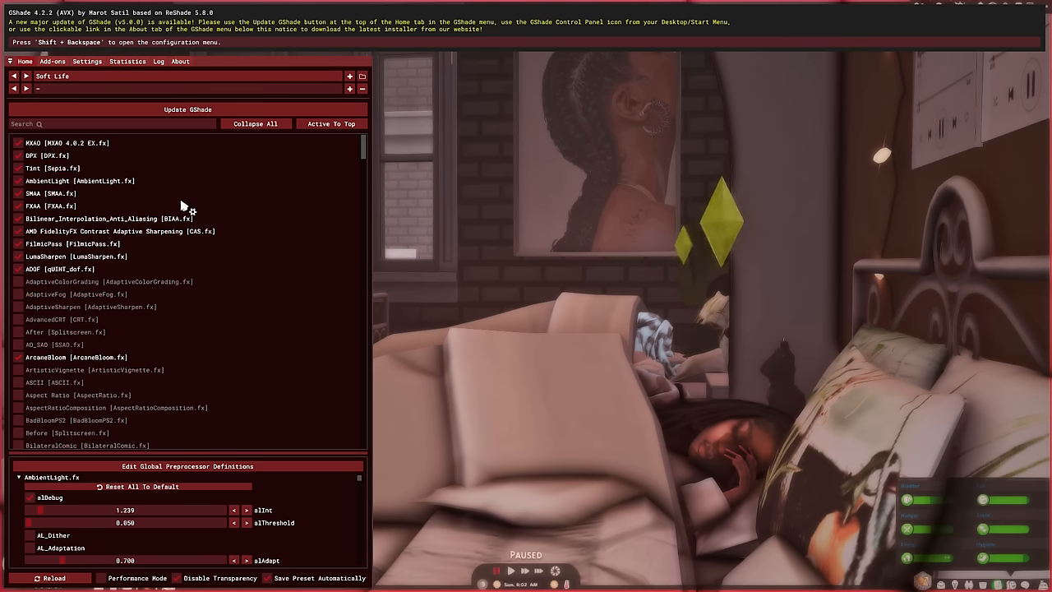
{"action": "mouse_move", "coordinate": [514, 316]}
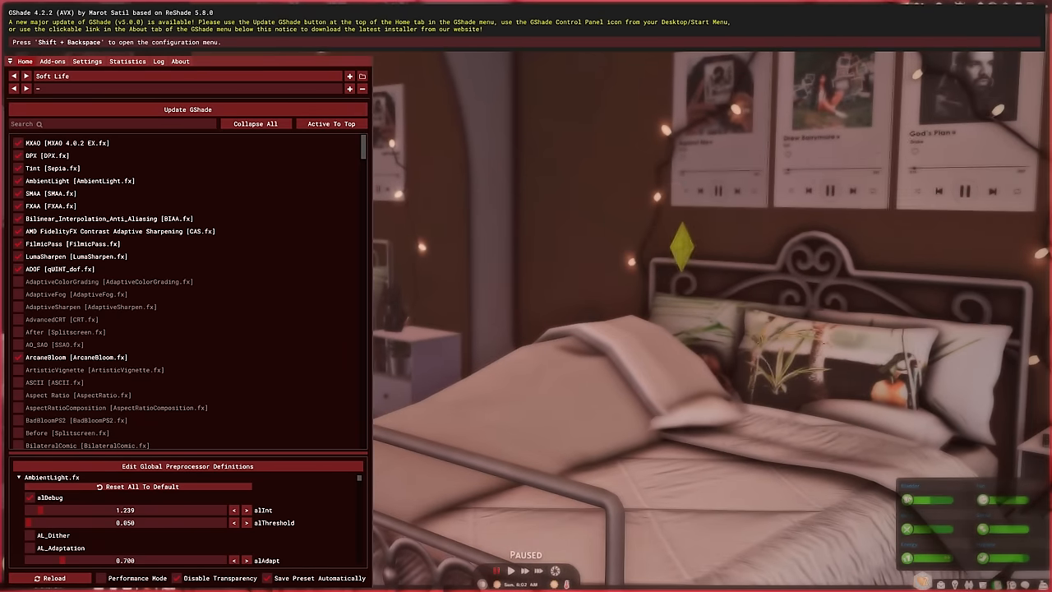
Switch the active GShade preset from Chocolate to Soft Life.
{"action": "left_click", "coordinate": [25, 88]}
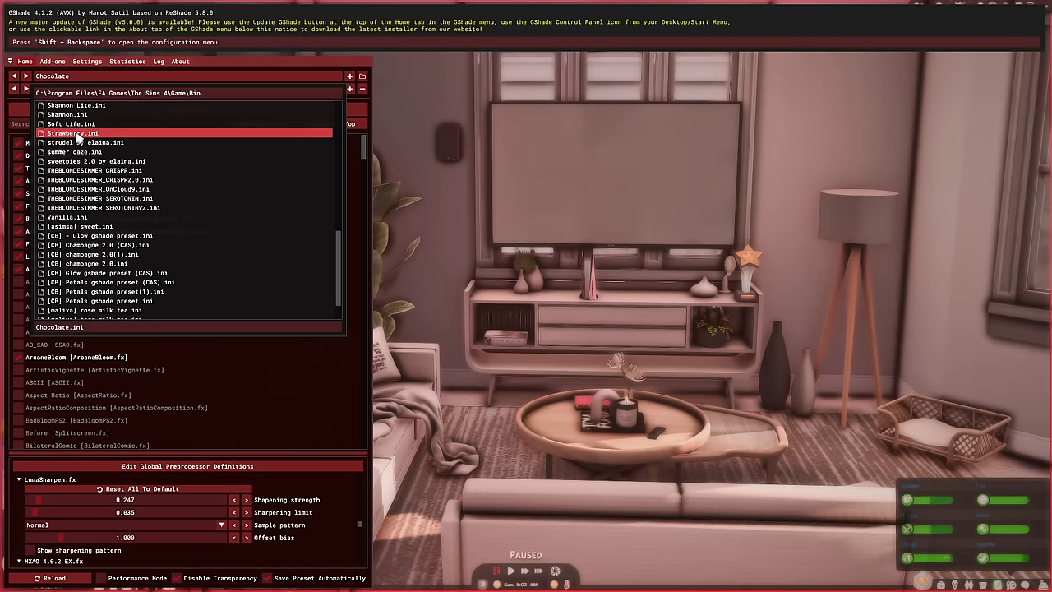
{"action": "left_click", "coordinate": [70, 124]}
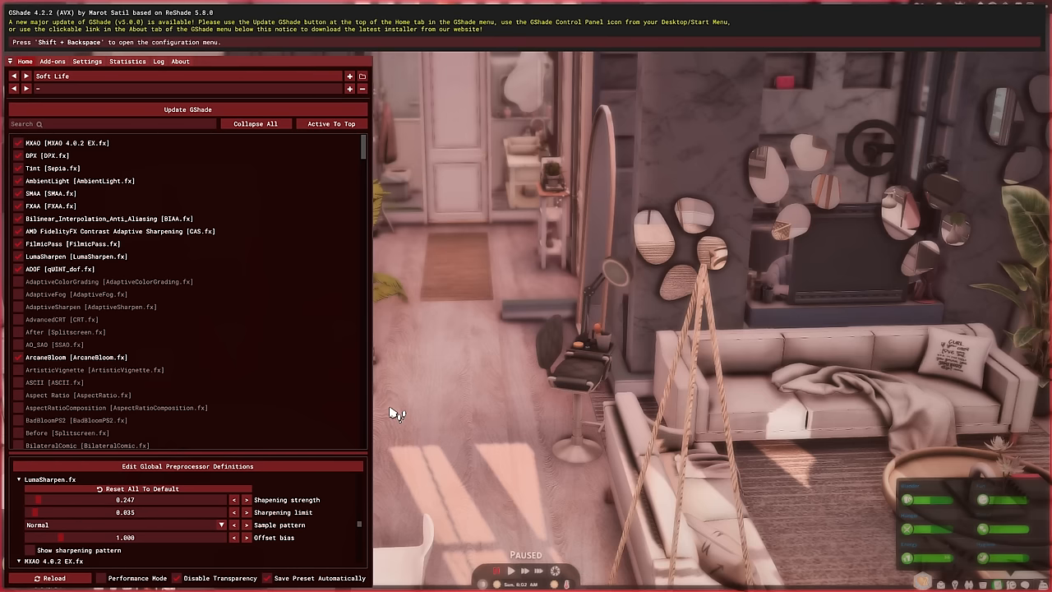
{"action": "mouse_move", "coordinate": [373, 397]}
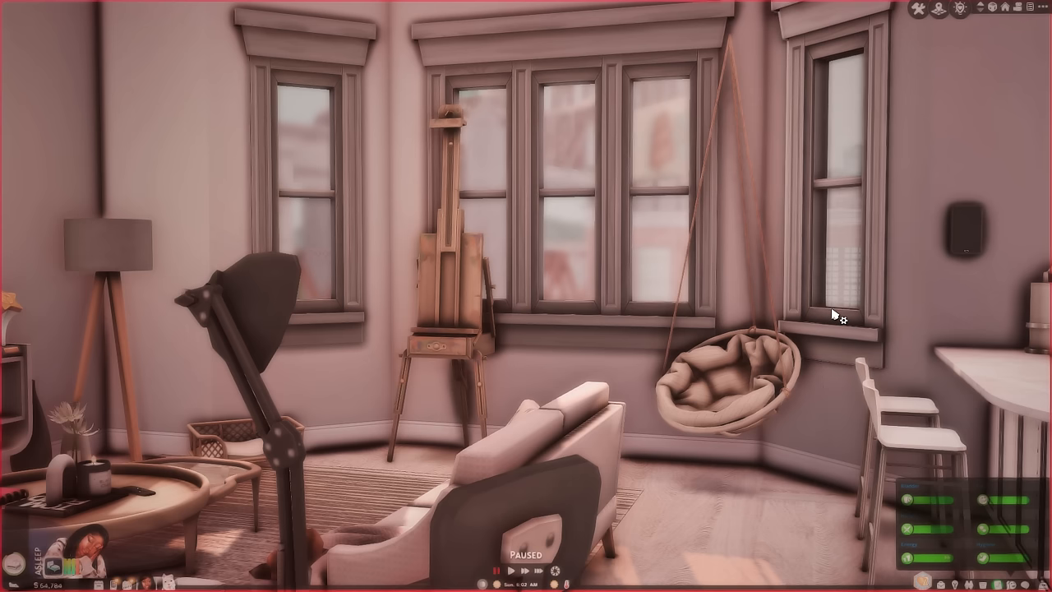
{"action": "mouse_move", "coordinate": [825, 330]}
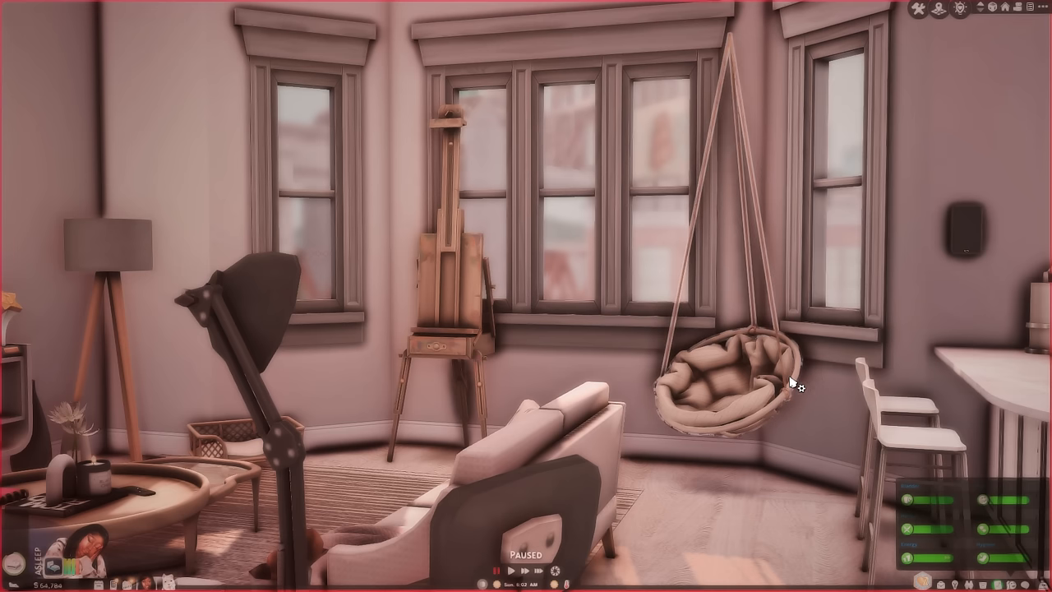
{"action": "mouse_move", "coordinate": [709, 376]}
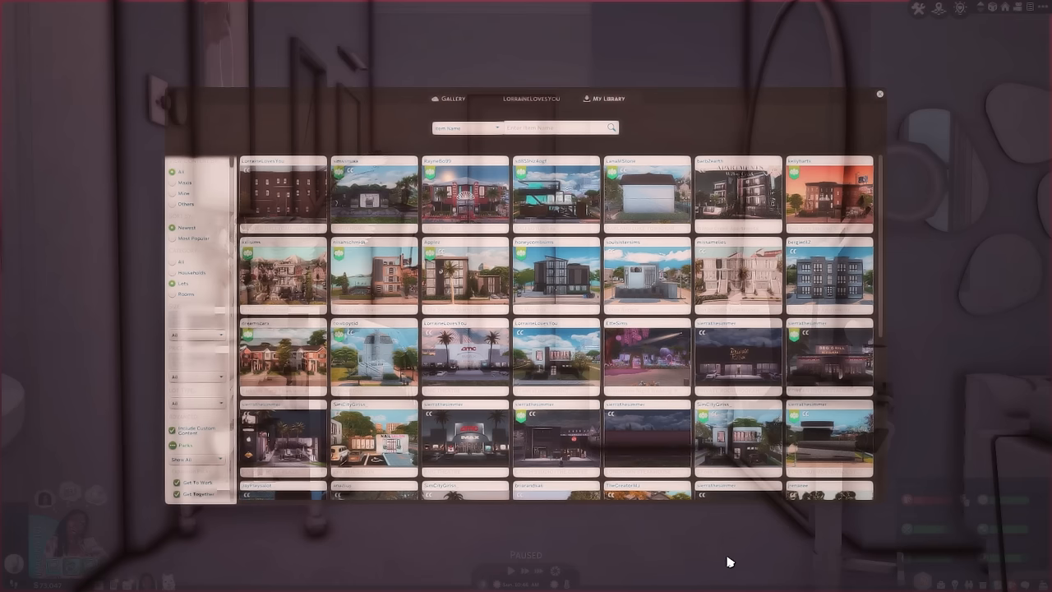
{"action": "mouse_move", "coordinate": [725, 552]}
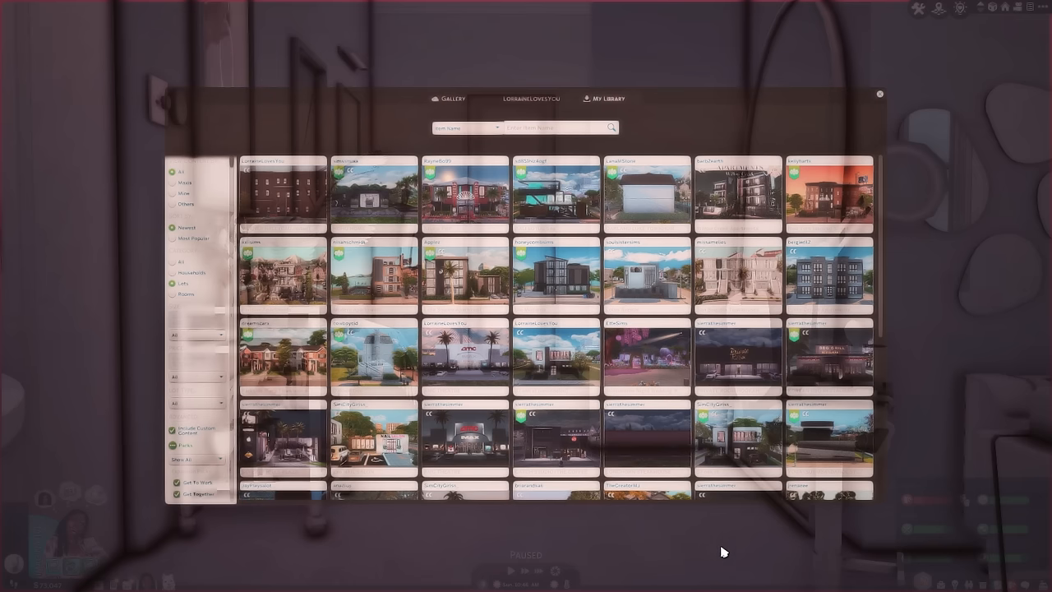
{"action": "mouse_move", "coordinate": [724, 563]}
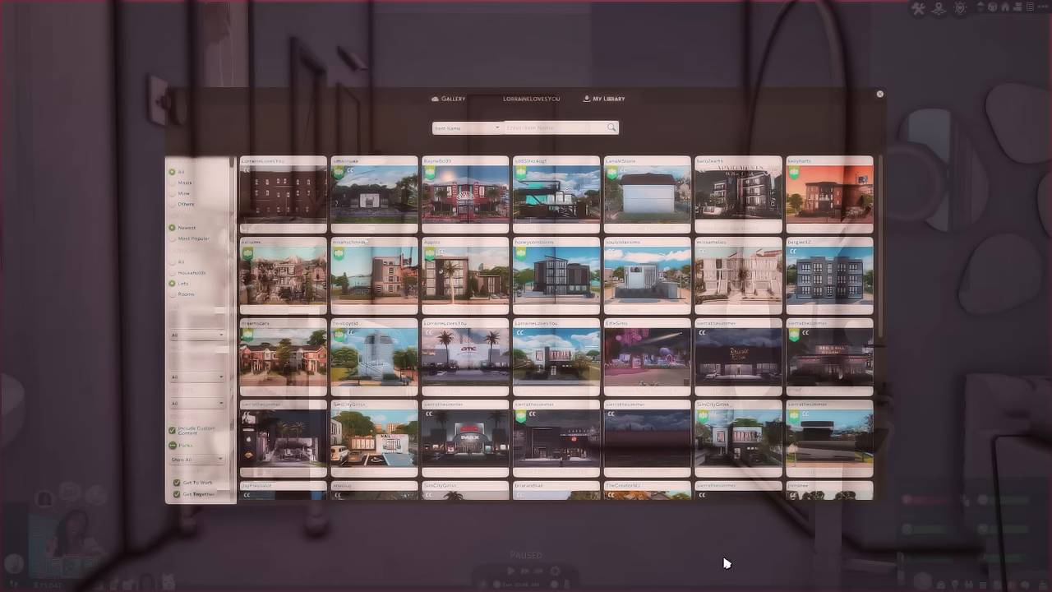
Scroll through the saved lot thumbnails in My Library.
{"action": "scroll", "scroll_direction": "down", "scroll_amount": 3}
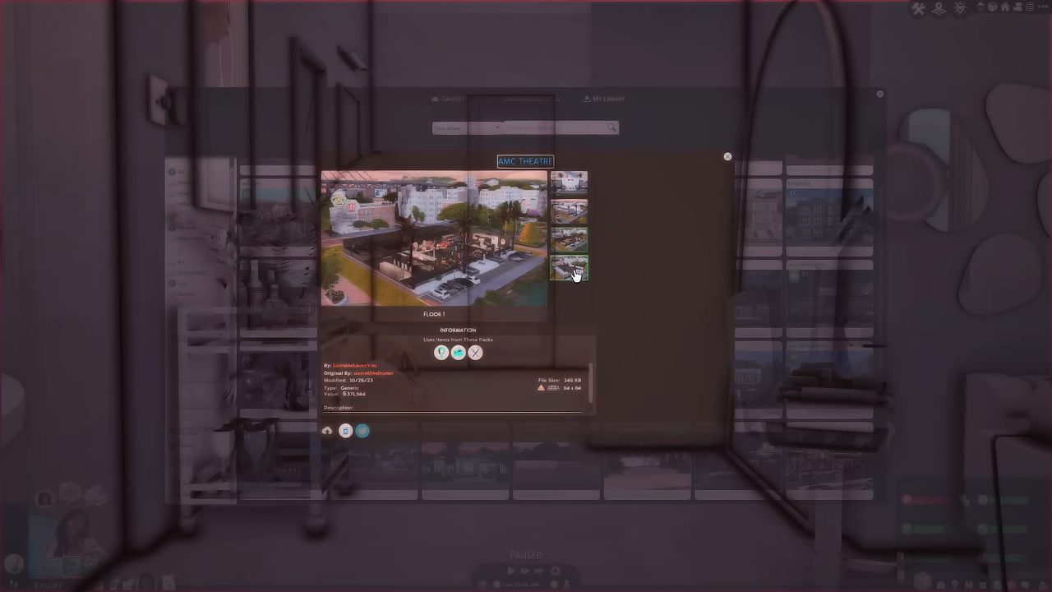
Preview AMC Theatre's exterior, then Beverly Hills Plaza's top floor, night and interior photos.
{"action": "left_click", "coordinate": [571, 182]}
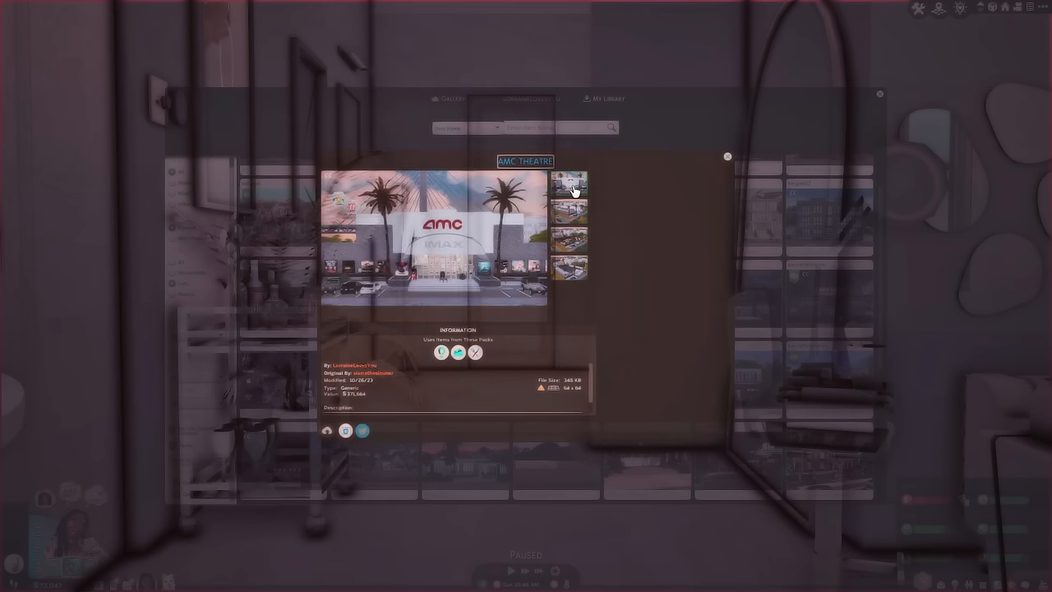
{"action": "left_click", "coordinate": [568, 212]}
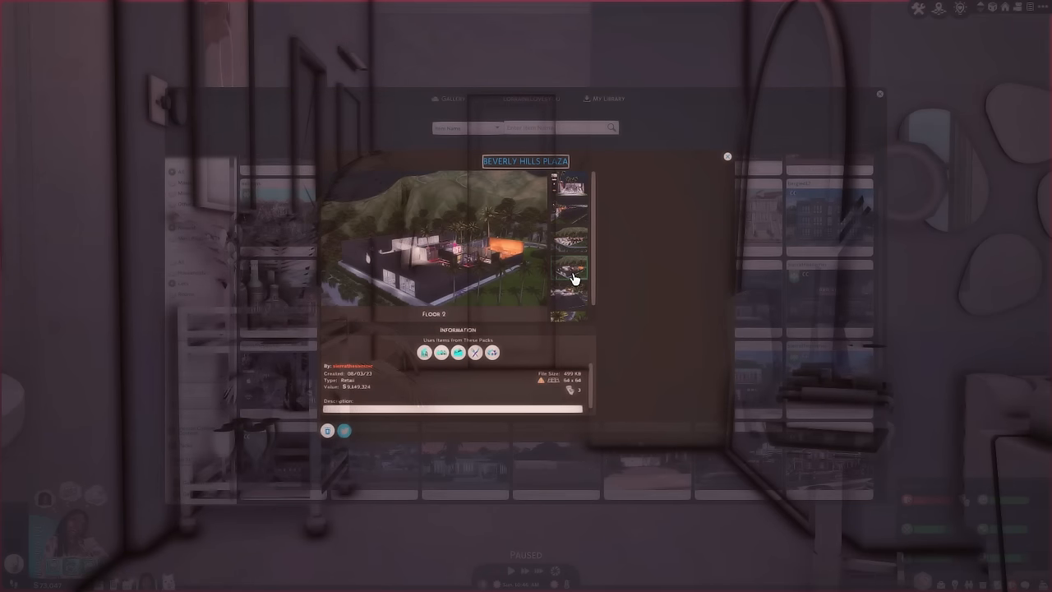
{"action": "left_click", "coordinate": [567, 292]}
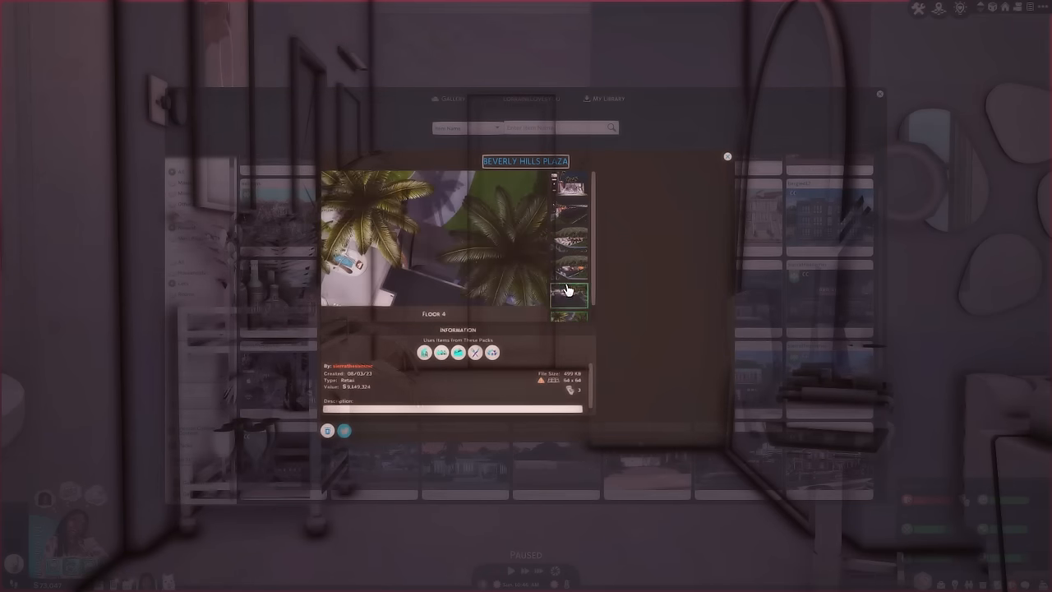
{"action": "left_click", "coordinate": [568, 185]}
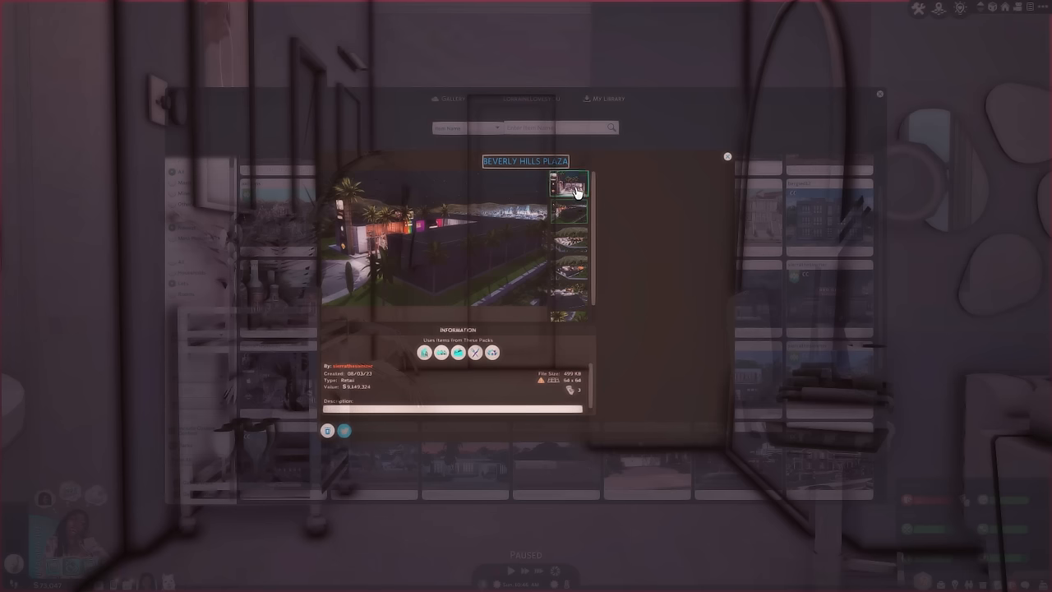
{"action": "left_click", "coordinate": [570, 190]}
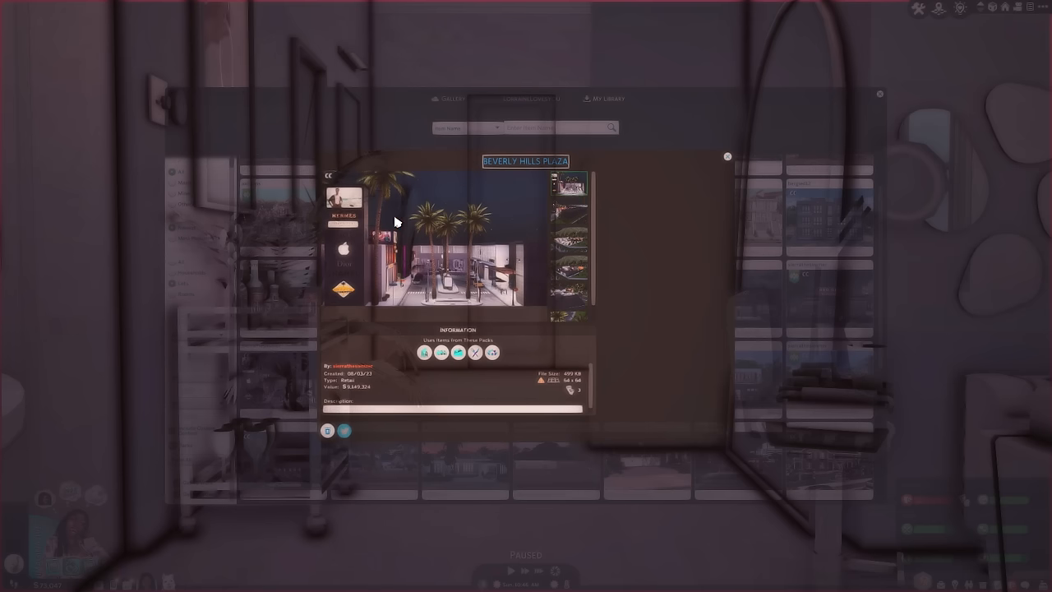
{"action": "mouse_move", "coordinate": [362, 318]}
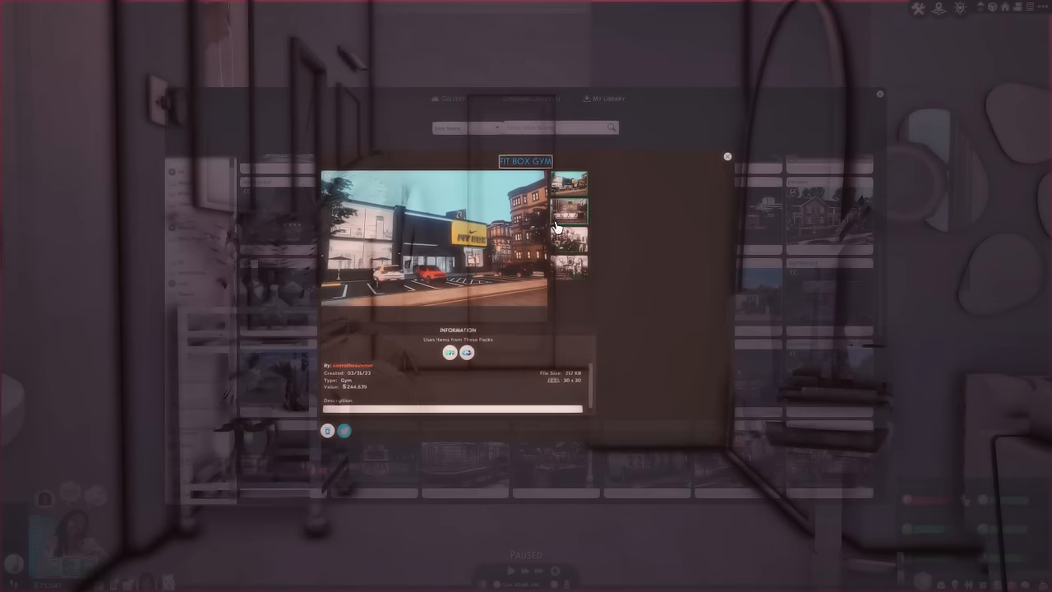
Browse Fit Box Gym's floor photos and Orchards Apartments' second floor, then close details.
{"action": "left_click", "coordinate": [572, 242]}
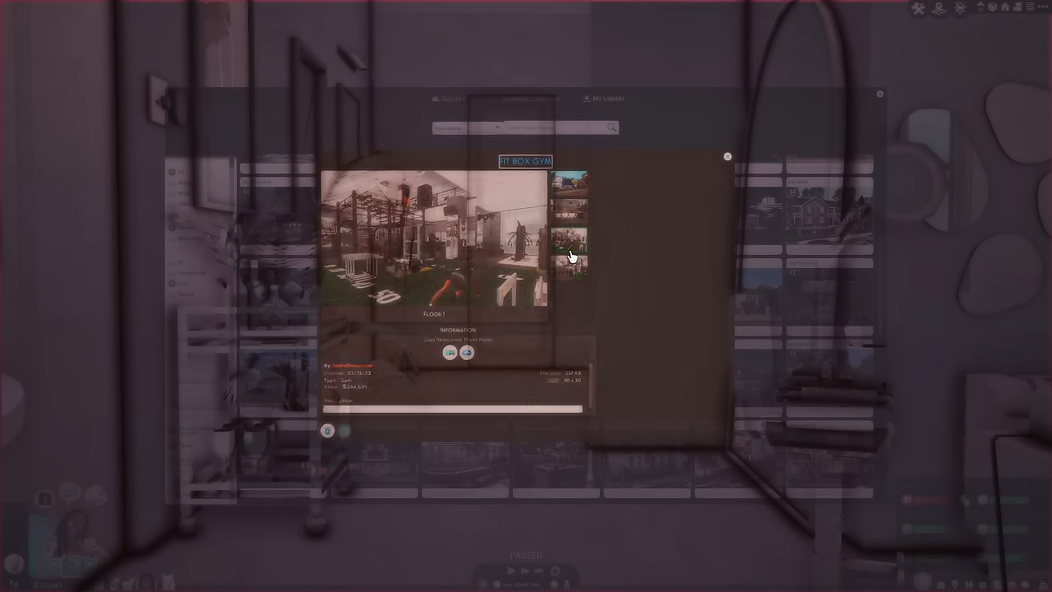
{"action": "left_click", "coordinate": [571, 257]}
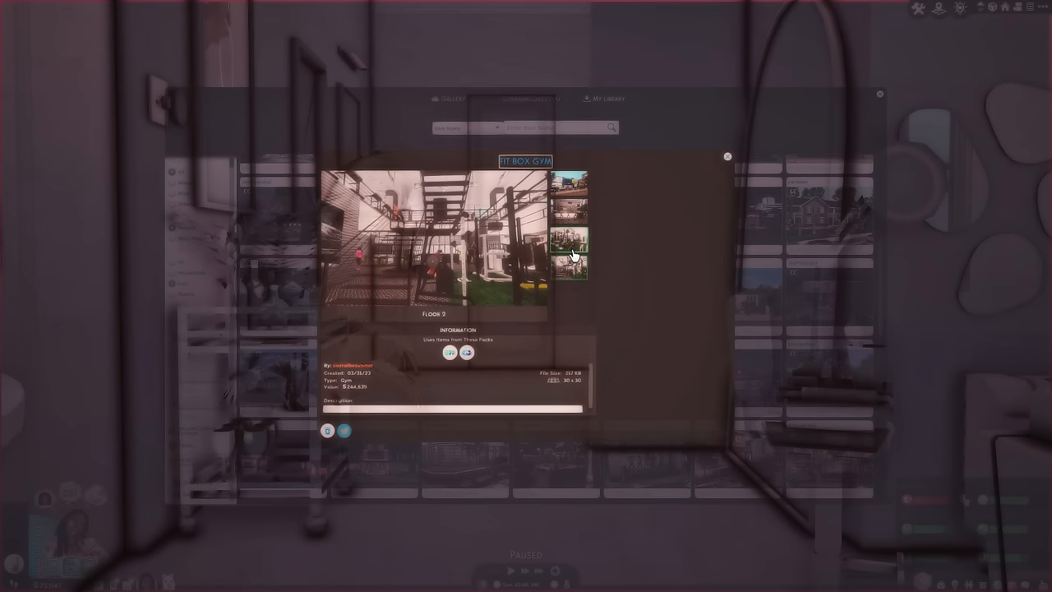
{"action": "left_click", "coordinate": [726, 156]}
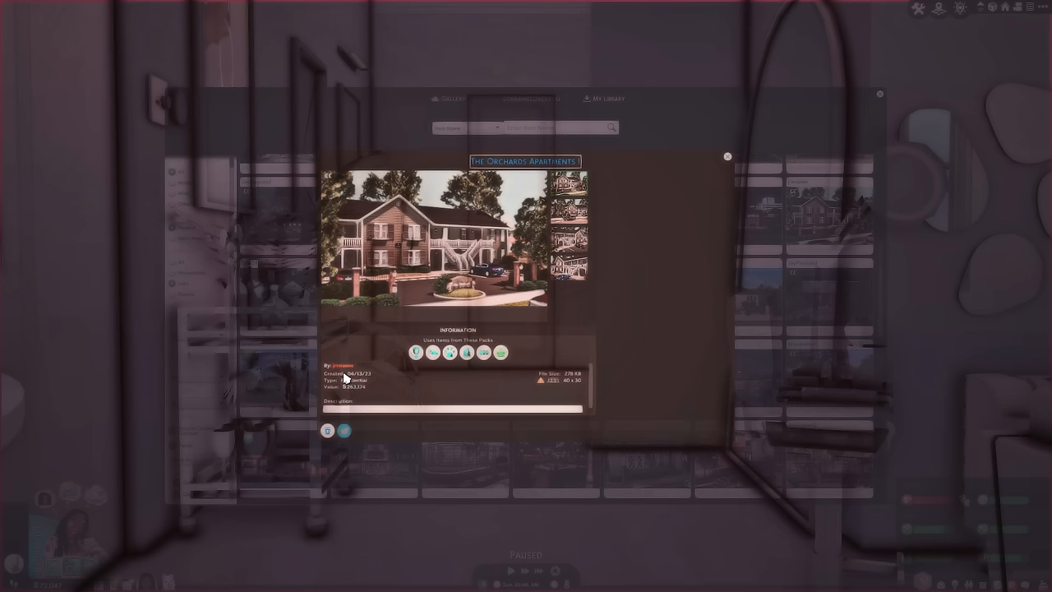
{"action": "left_click", "coordinate": [567, 239]}
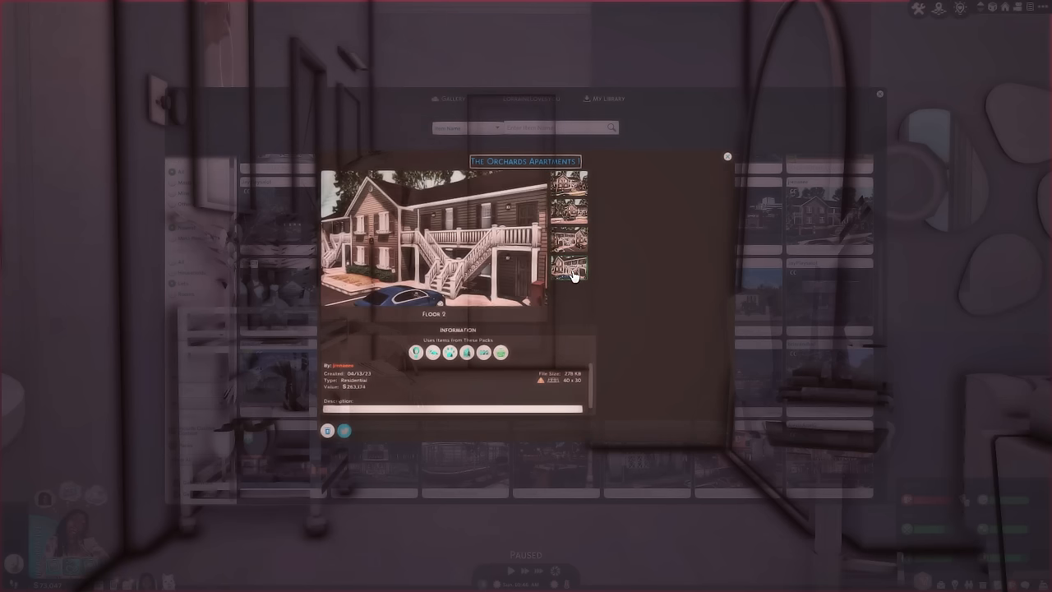
{"action": "left_click", "coordinate": [567, 222]}
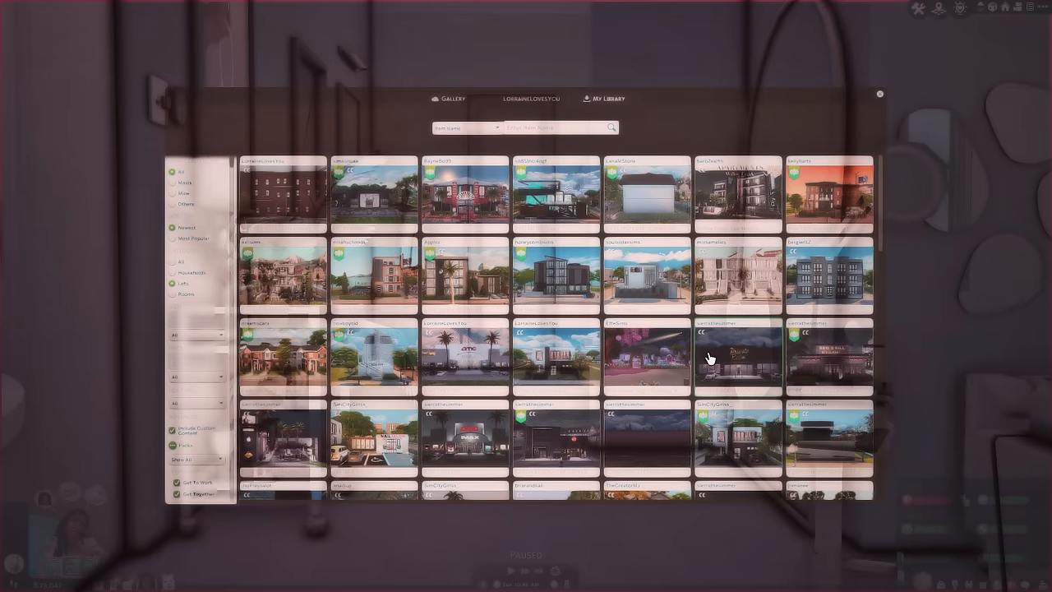
{"action": "mouse_move", "coordinate": [775, 360]}
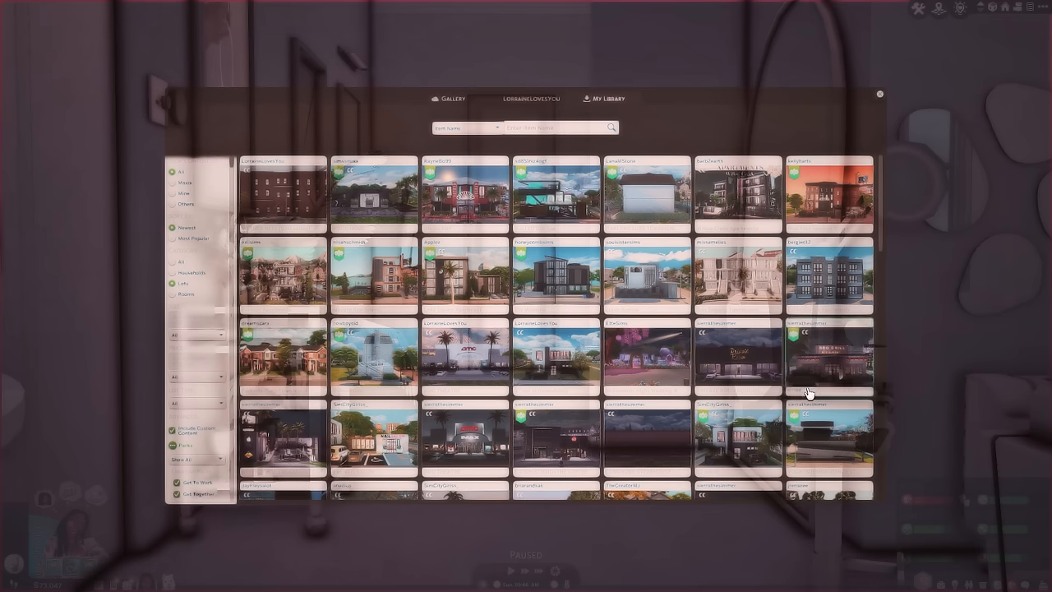
{"action": "mouse_move", "coordinate": [652, 495]}
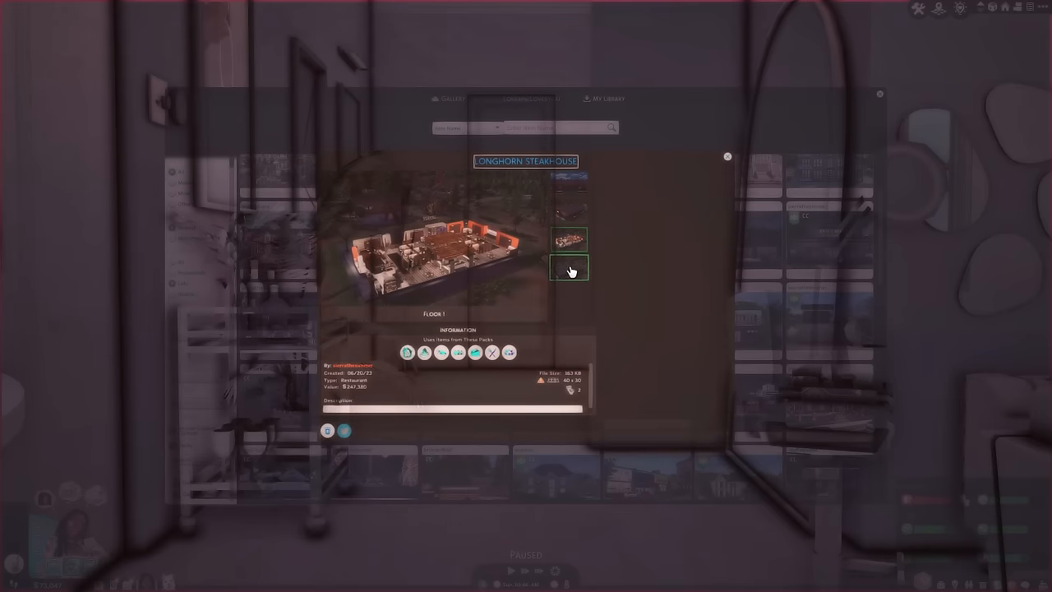
Close the Longhorn Steakhouse details and scroll further down the lot library.
{"action": "left_click", "coordinate": [727, 156]}
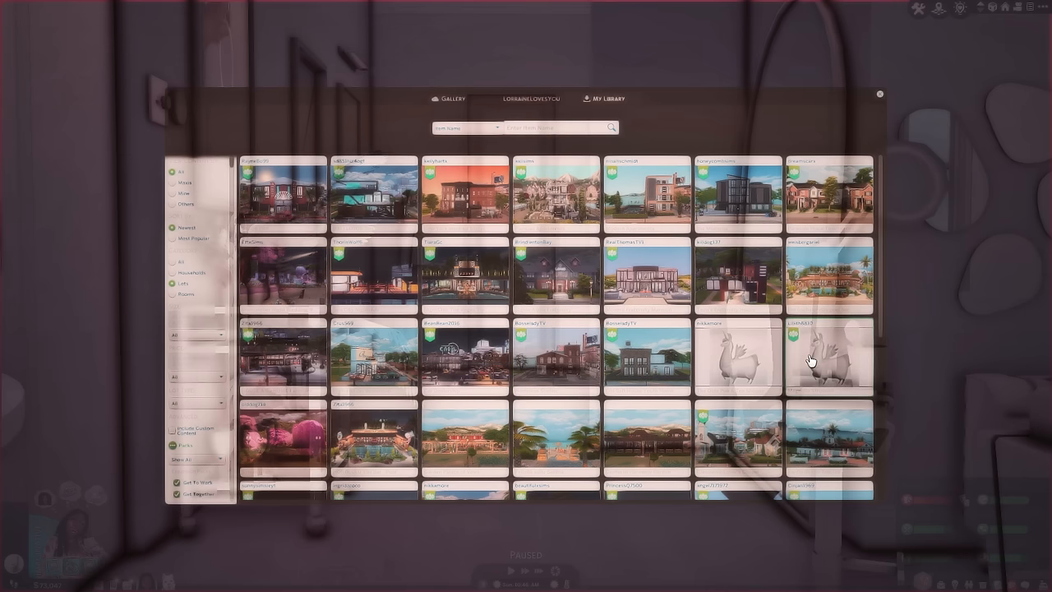
{"action": "scroll", "scroll_direction": "down", "scroll_amount": 3}
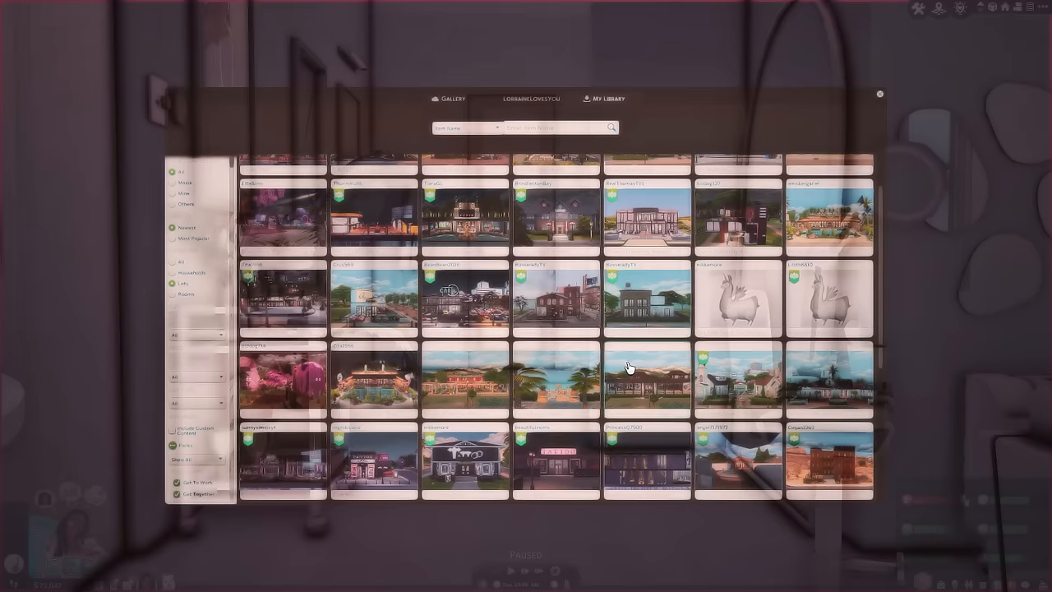
{"action": "scroll", "scroll_direction": "down", "scroll_amount": 3}
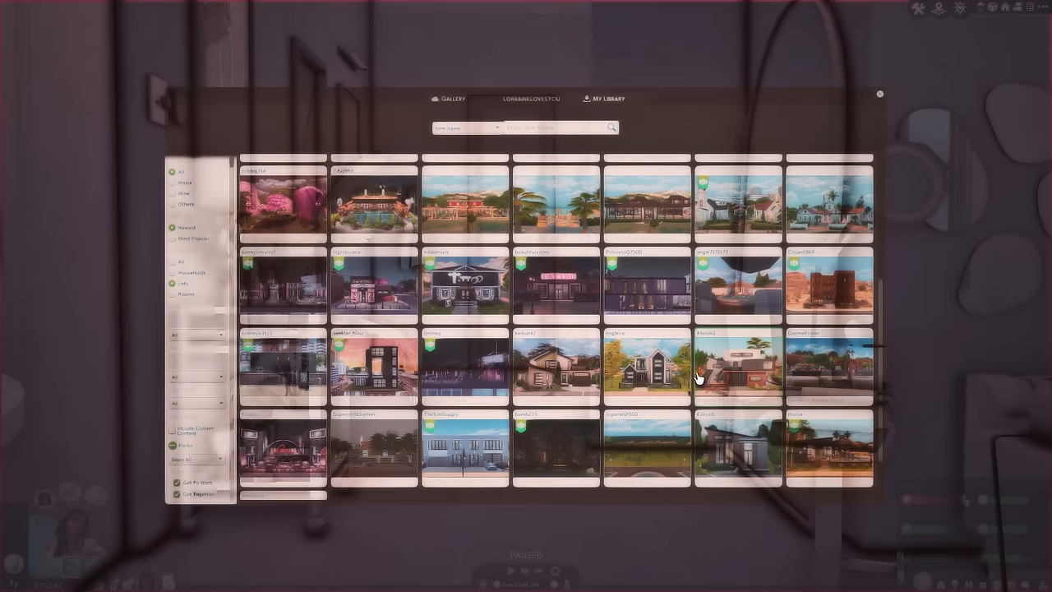
{"action": "mouse_move", "coordinate": [738, 349]}
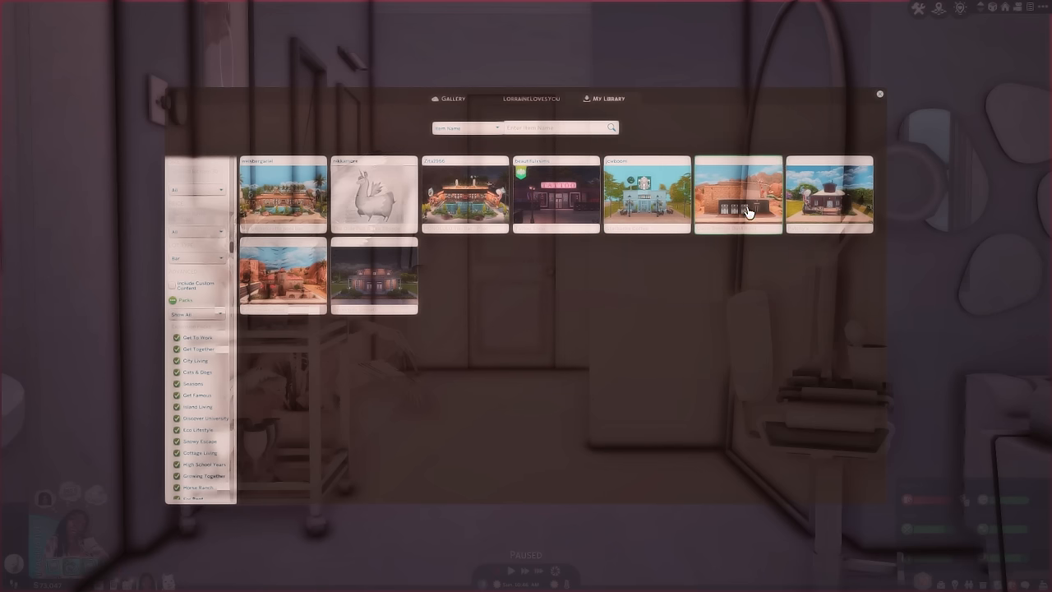
Open The Bachelorette Pool Bar, then Stargazer Lounge, and preview another Stargazer photo.
{"action": "left_click", "coordinate": [737, 195]}
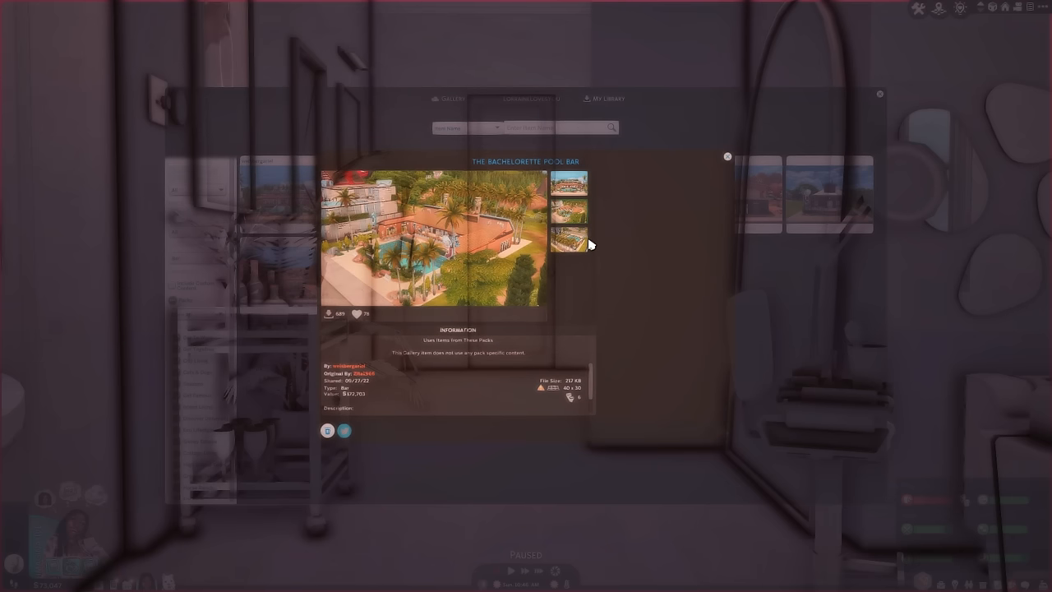
{"action": "left_click", "coordinate": [570, 182]}
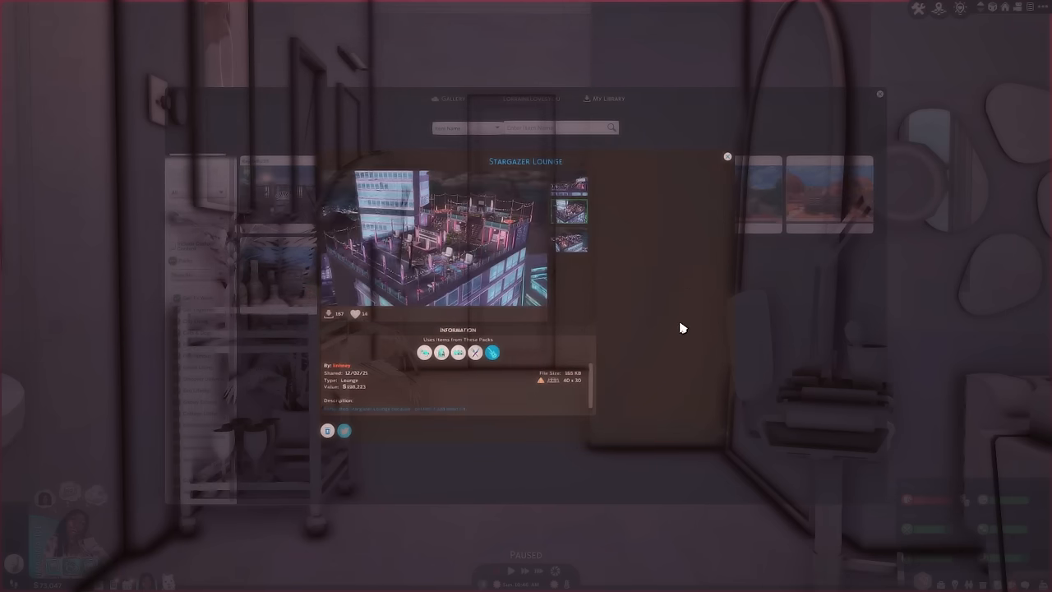
{"action": "mouse_move", "coordinate": [637, 189]}
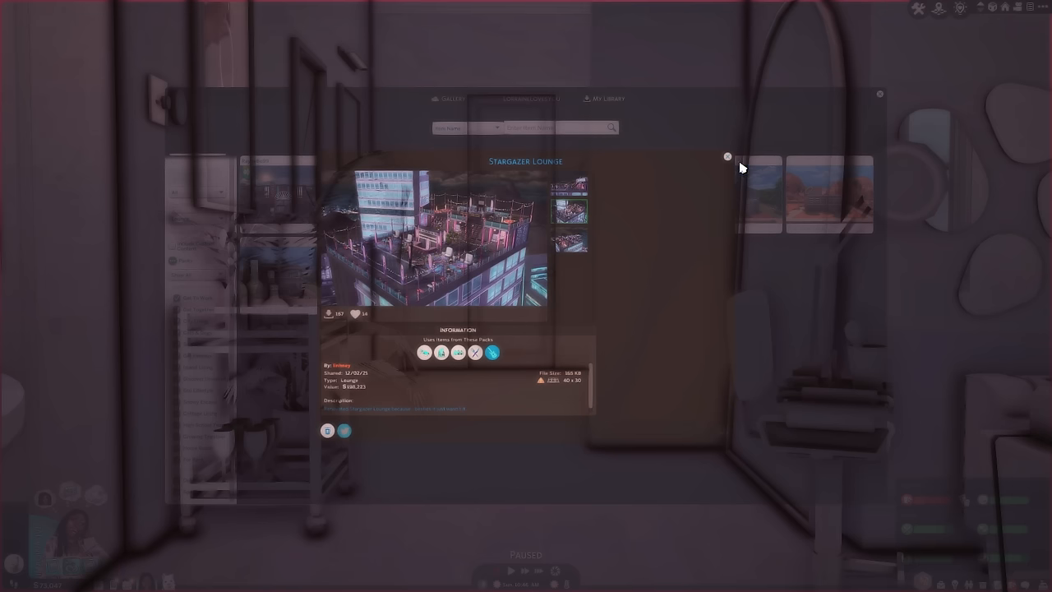
{"action": "mouse_move", "coordinate": [700, 175]}
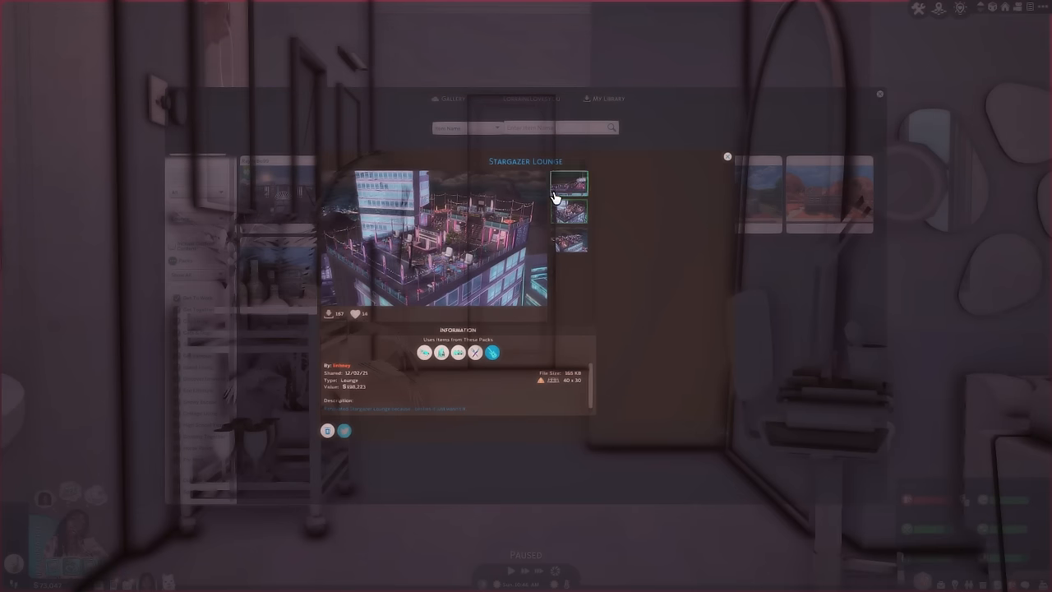
{"action": "left_click", "coordinate": [568, 240]}
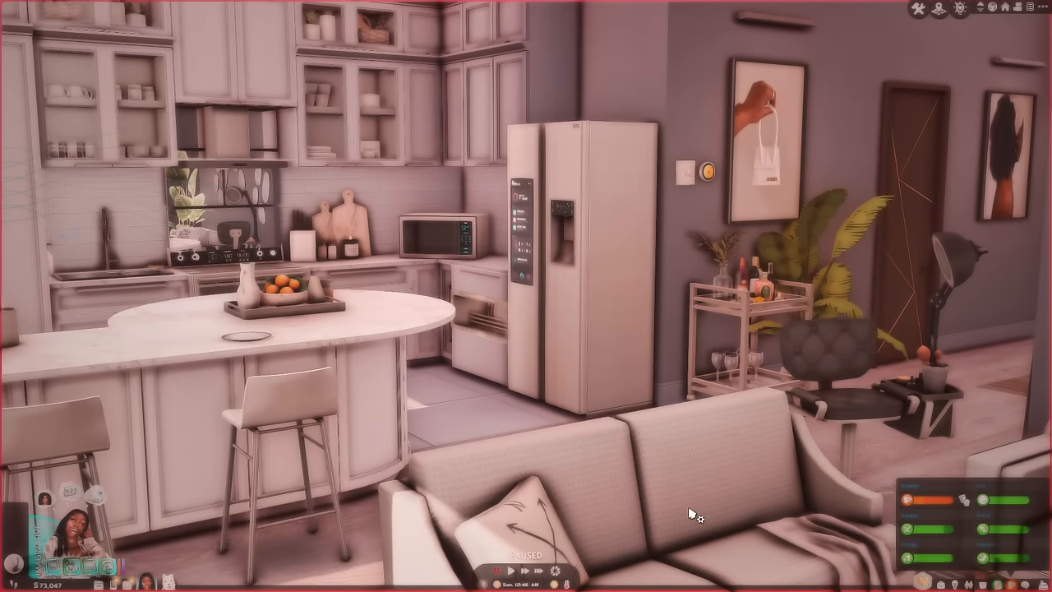
{"action": "mouse_move", "coordinate": [629, 490]}
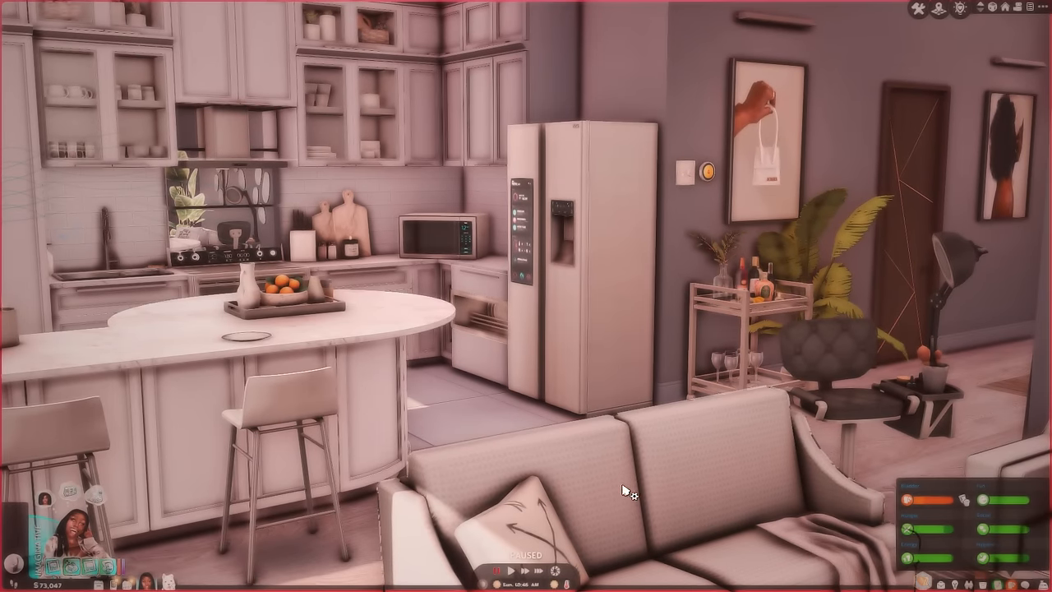
Close the Gallery window to return to the paused apartment in Live mode.
{"action": "left_click", "coordinate": [492, 571]}
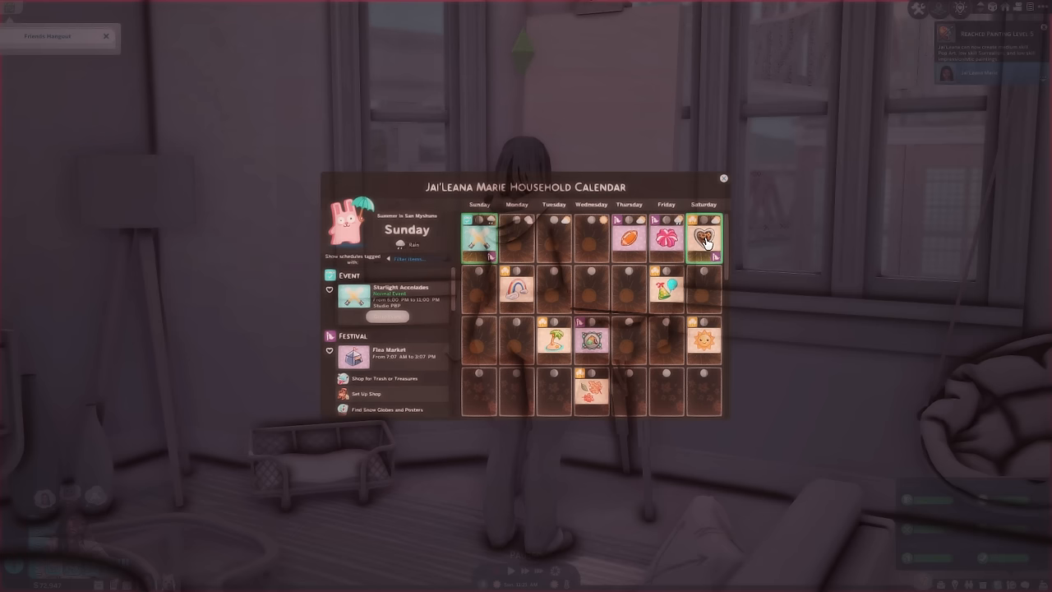
Check what is scheduled on several days in the household calendar.
{"action": "left_click", "coordinate": [553, 290]}
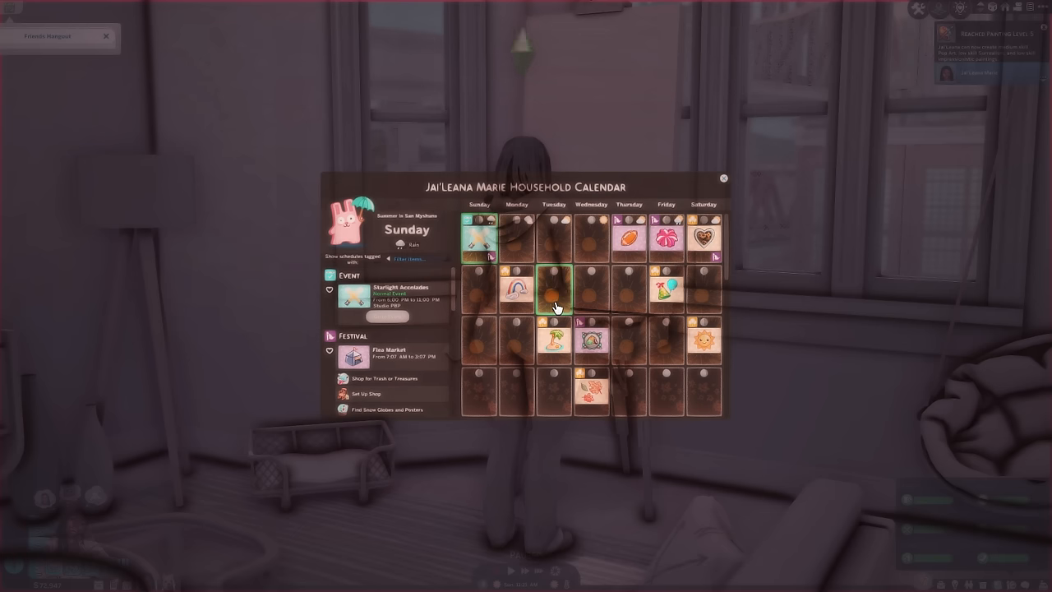
{"action": "left_click", "coordinate": [667, 342]}
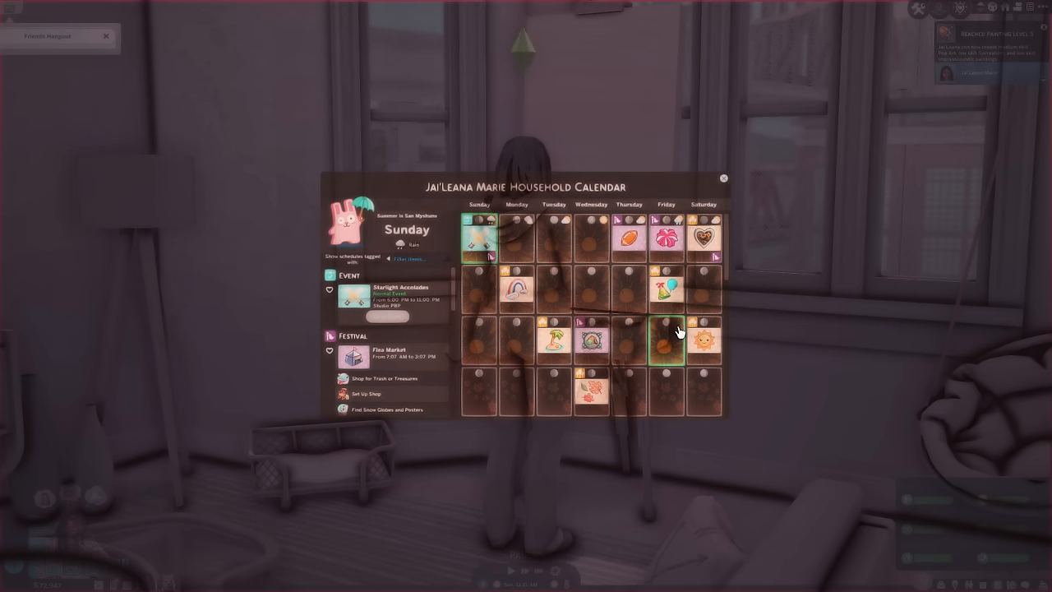
{"action": "left_click", "coordinate": [553, 288]}
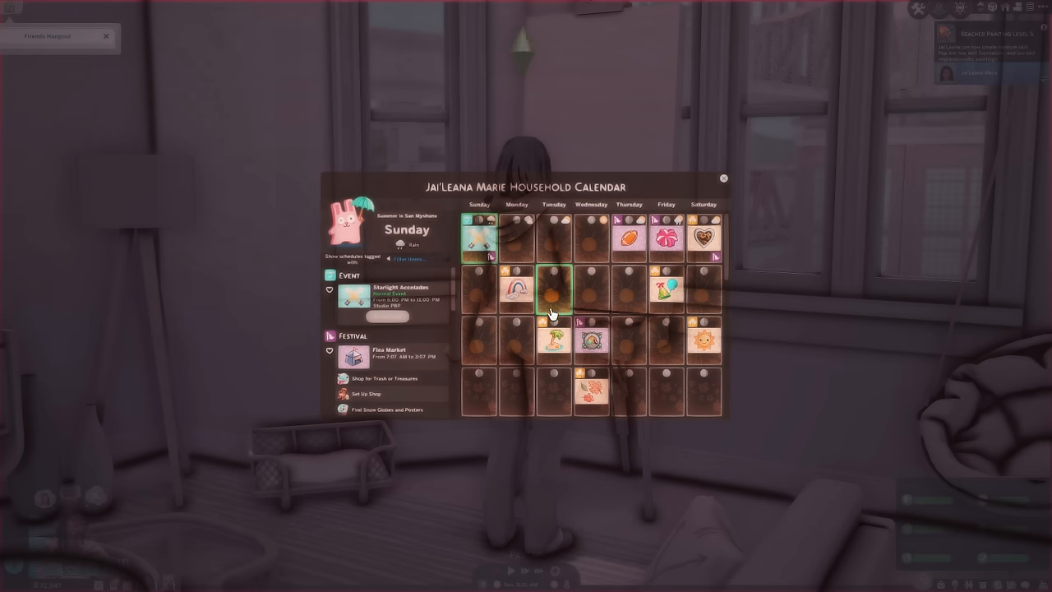
{"action": "left_click", "coordinate": [517, 234]}
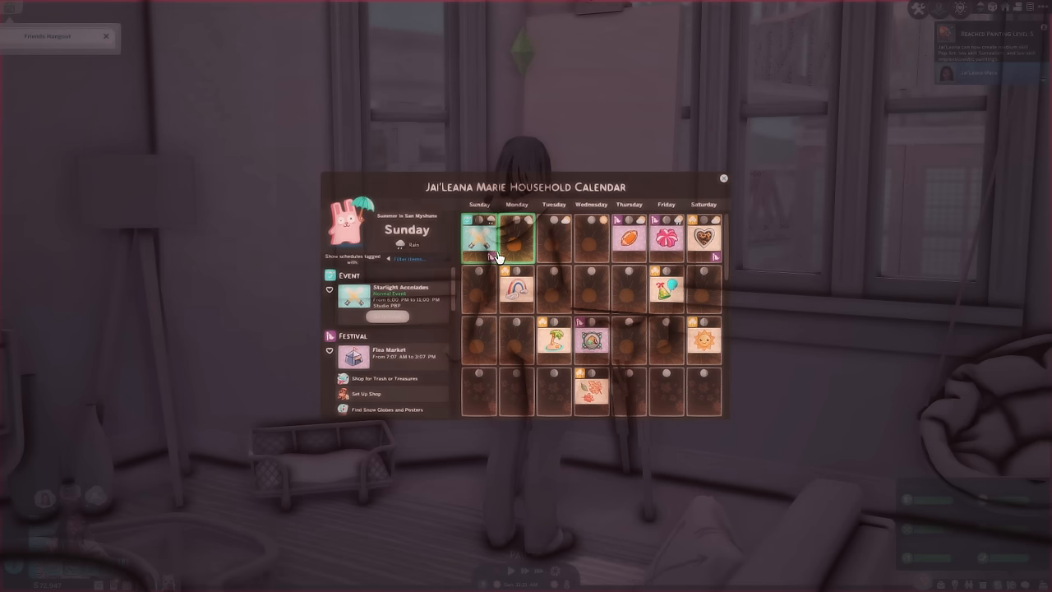
Review Juneteenth, Pride Festival, 4th of July and Last Day of Summer, then an empty Monday.
{"action": "left_click", "coordinate": [703, 238]}
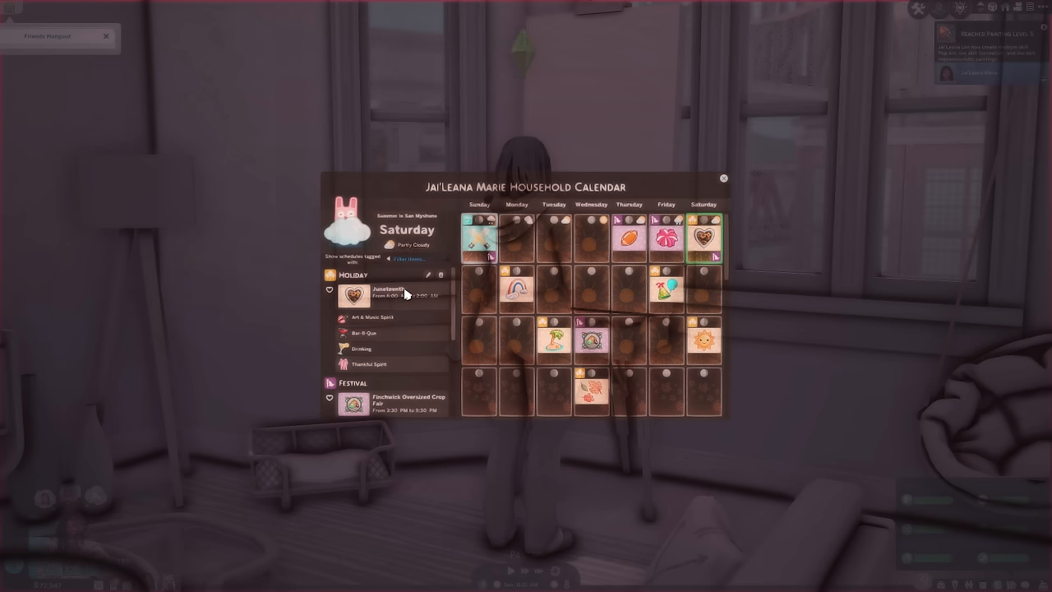
{"action": "left_click", "coordinate": [516, 289]}
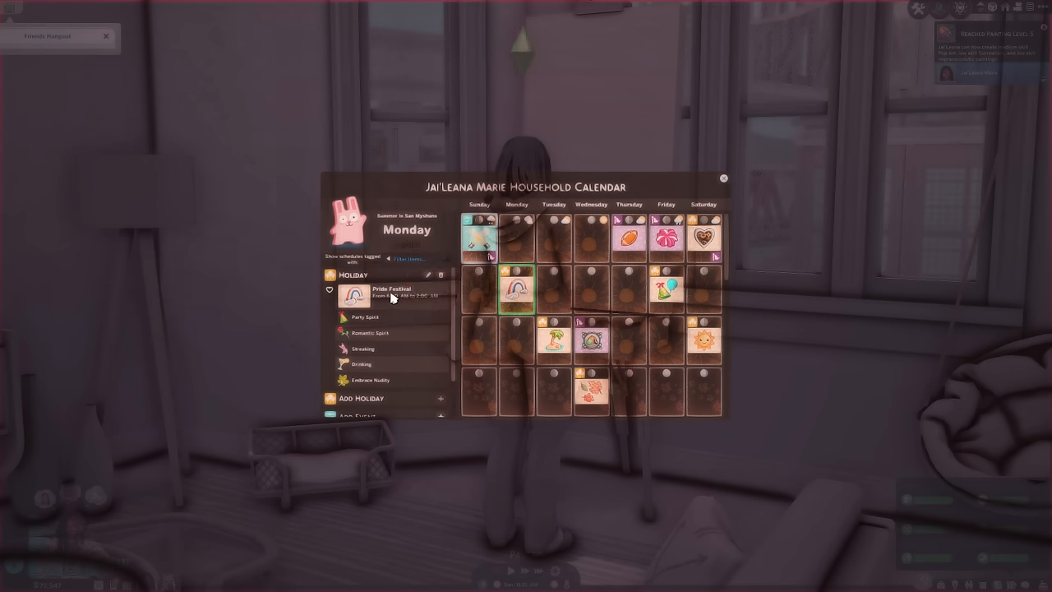
{"action": "left_click", "coordinate": [665, 289]}
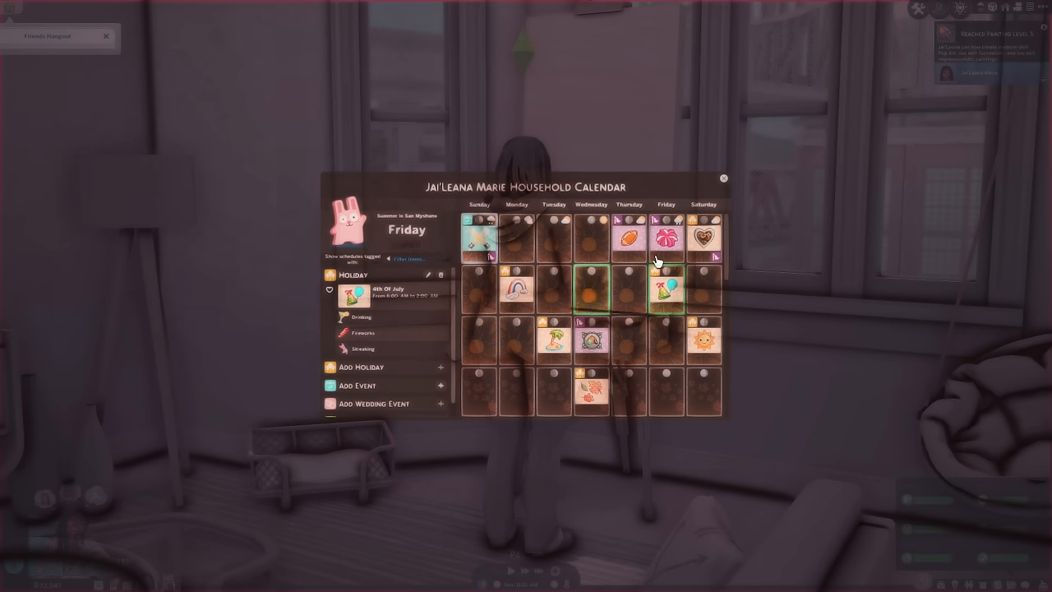
{"action": "left_click", "coordinate": [516, 293]}
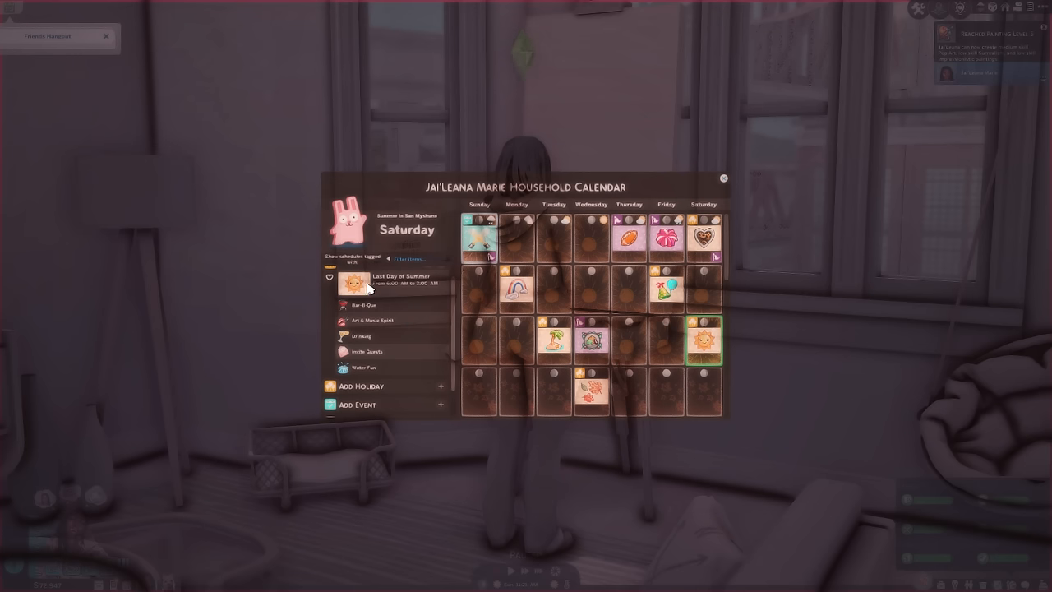
{"action": "mouse_move", "coordinate": [362, 394]}
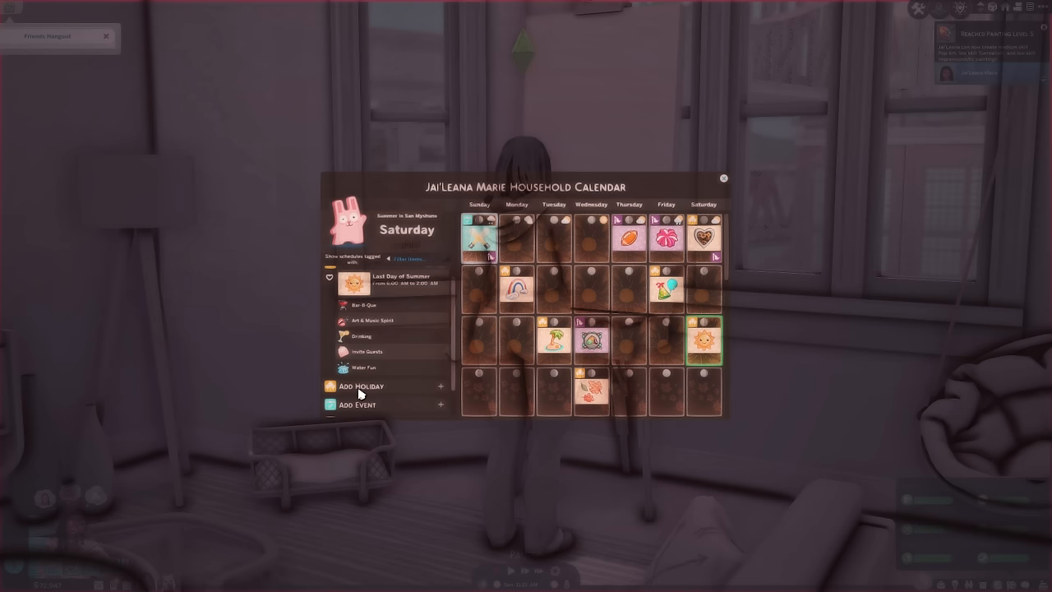
{"action": "left_click", "coordinate": [516, 239]}
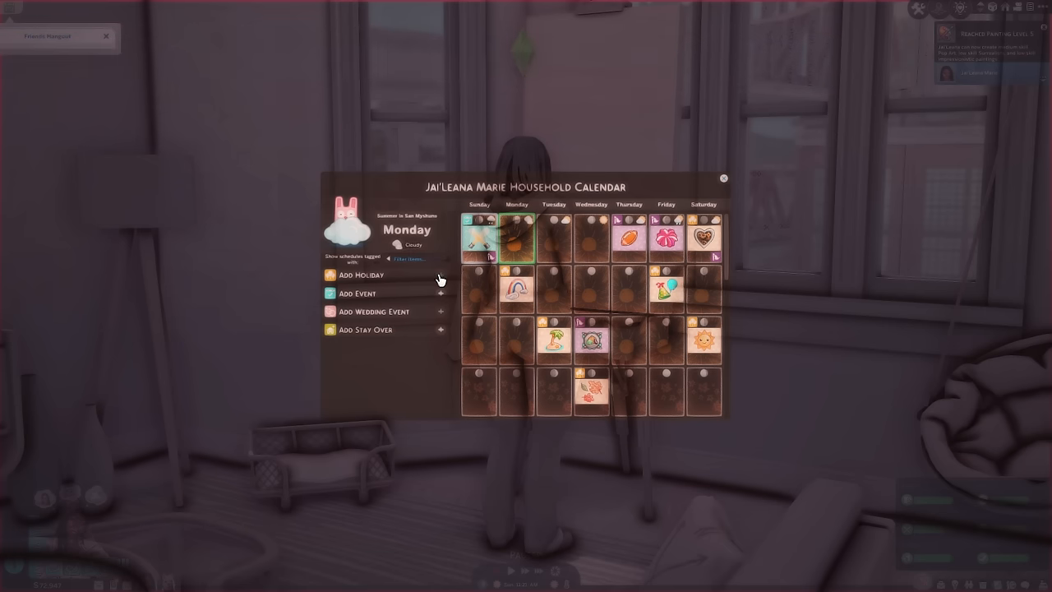
Start a new custom holiday and add the Digital Detox and Say Words of Affirmation traditions.
{"action": "left_click", "coordinate": [357, 274]}
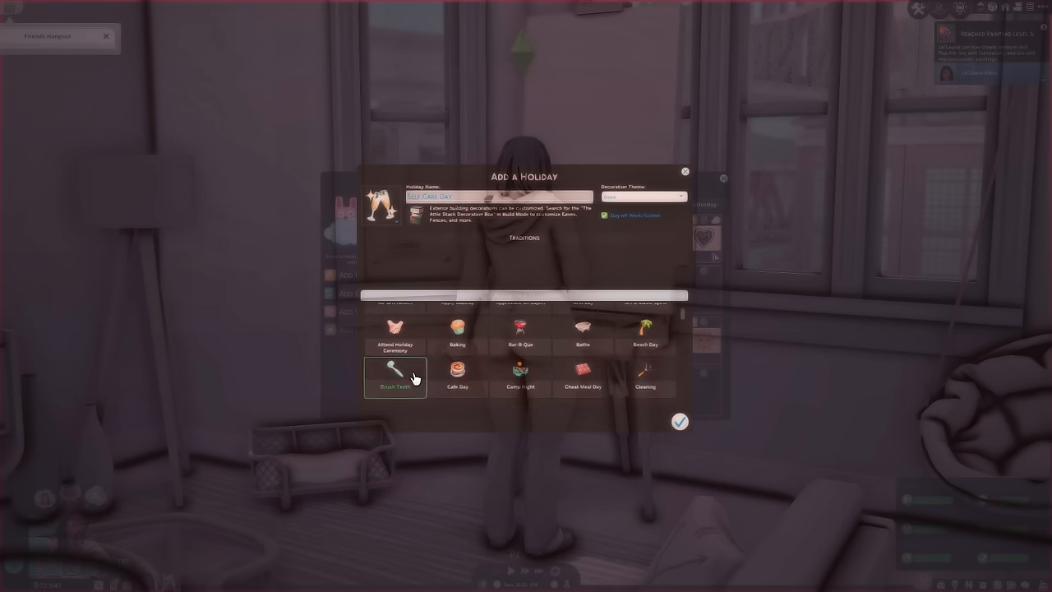
{"action": "scroll", "scroll_direction": "down", "scroll_amount": 3}
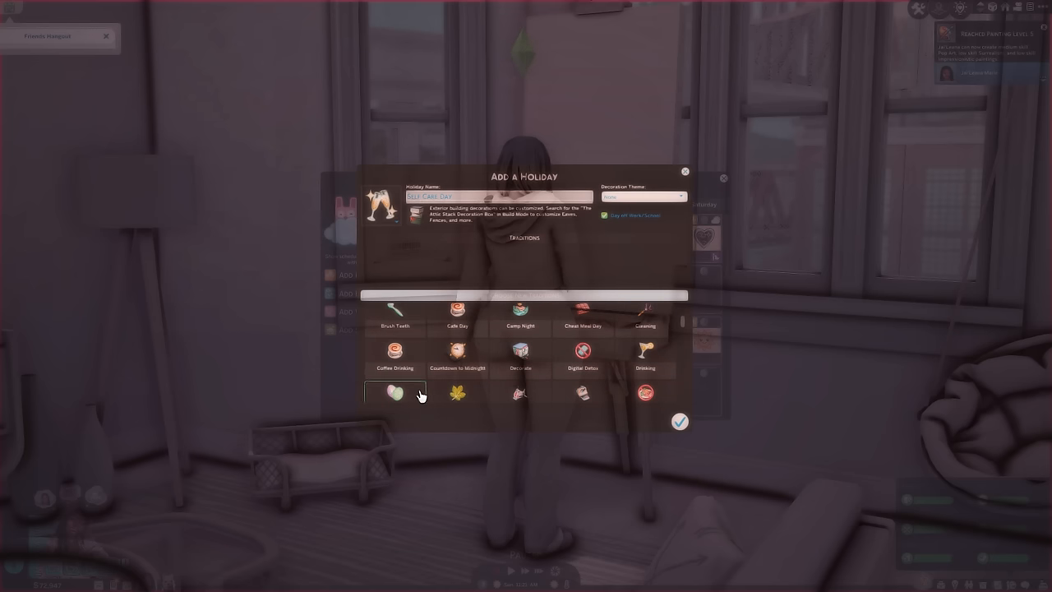
{"action": "scroll", "scroll_direction": "down", "scroll_amount": 3}
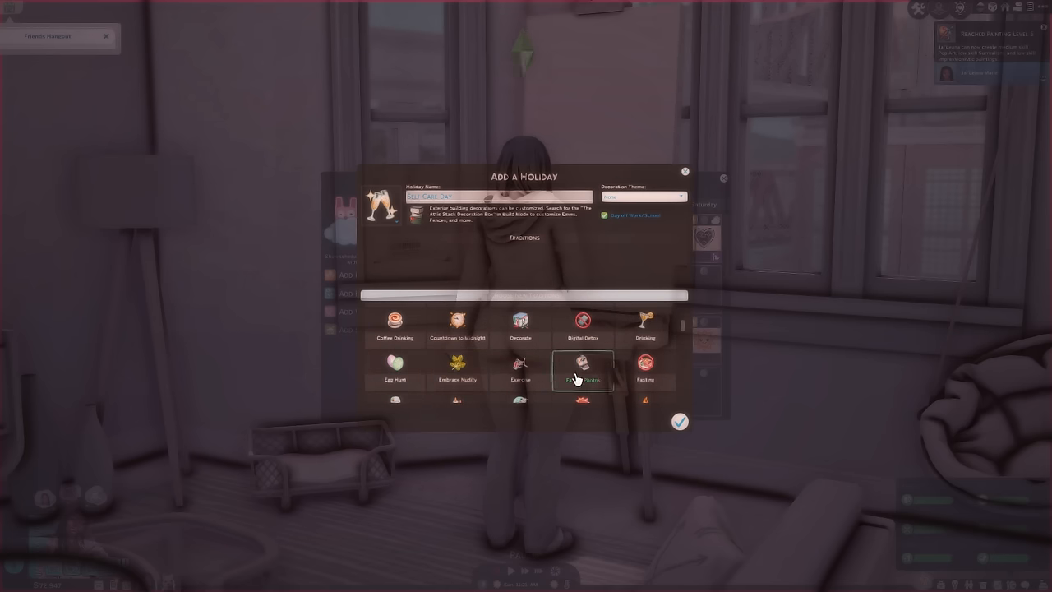
{"action": "scroll", "scroll_direction": "down", "scroll_amount": 3}
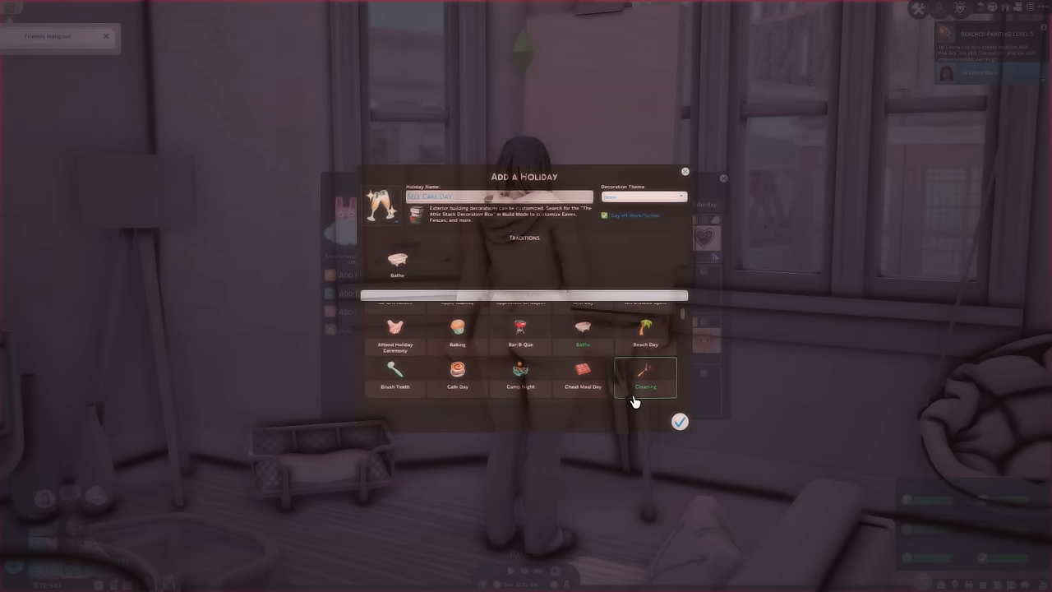
{"action": "scroll", "scroll_direction": "down", "scroll_amount": 3}
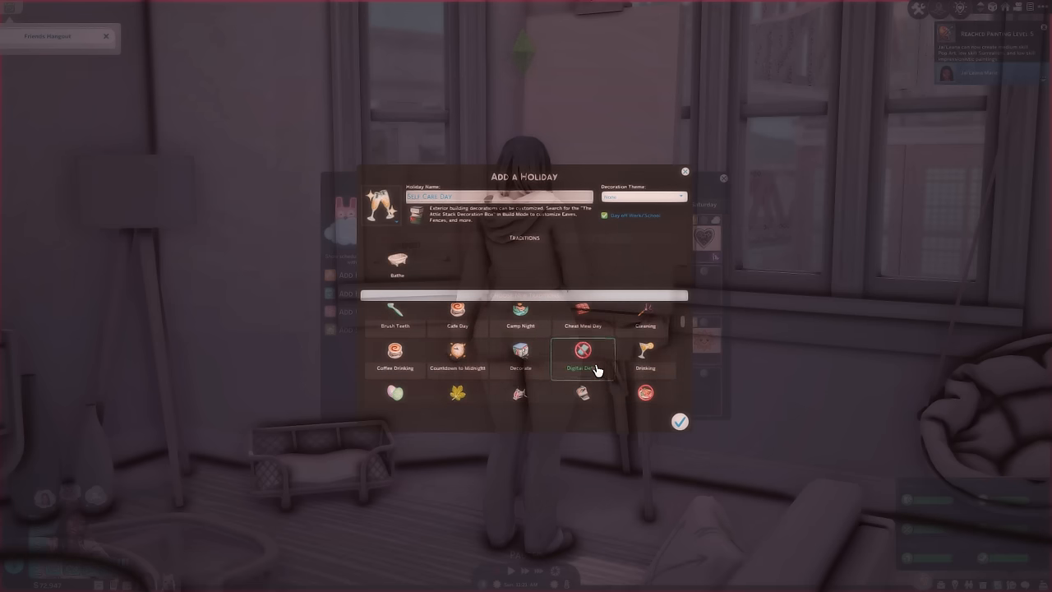
{"action": "mouse_move", "coordinate": [583, 359]}
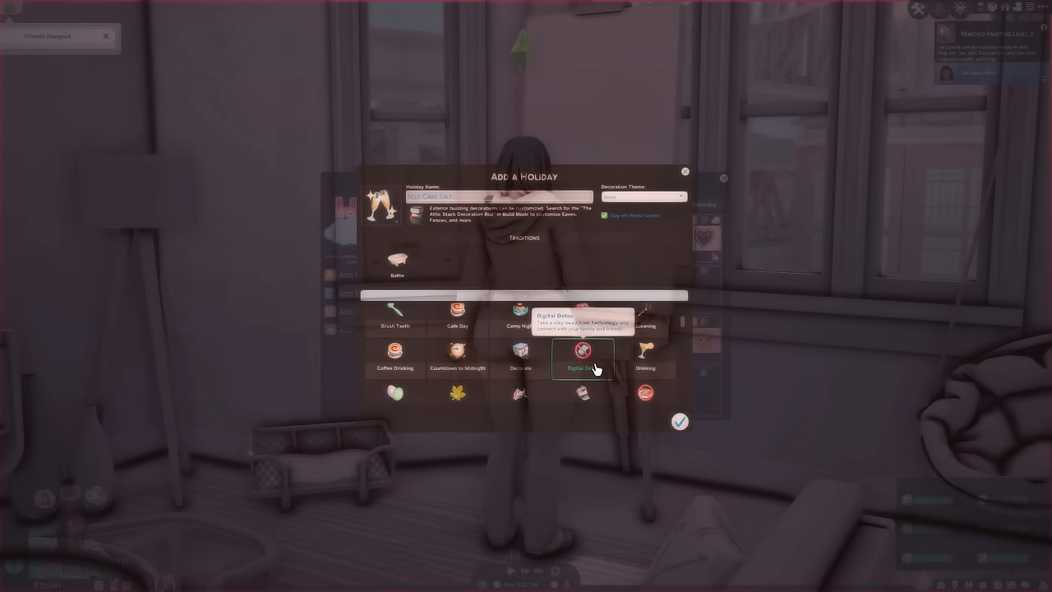
{"action": "left_click", "coordinate": [582, 364]}
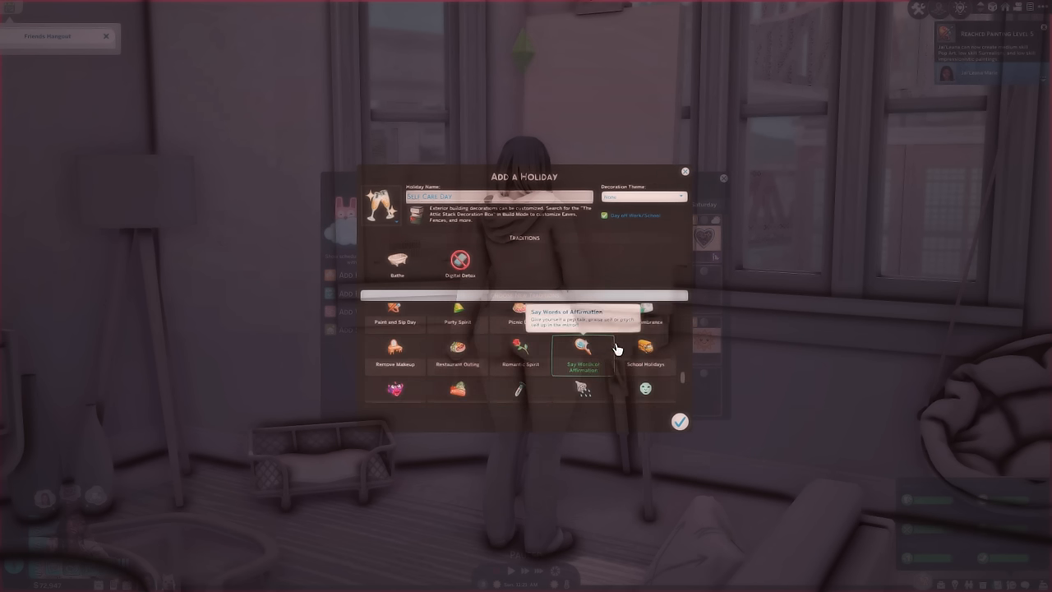
{"action": "left_click", "coordinate": [583, 348]}
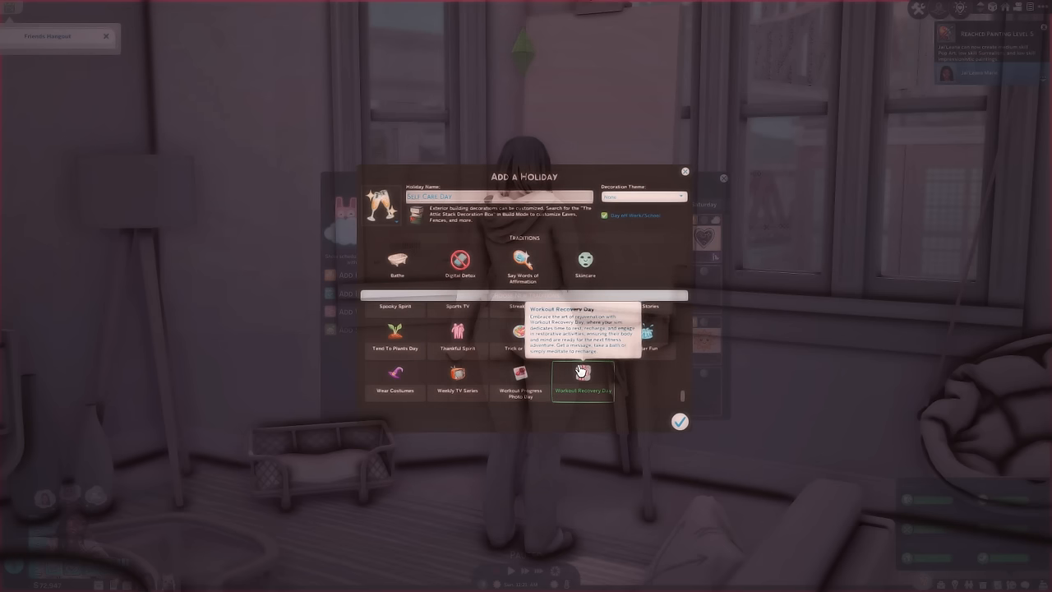
{"action": "mouse_move", "coordinate": [587, 374]}
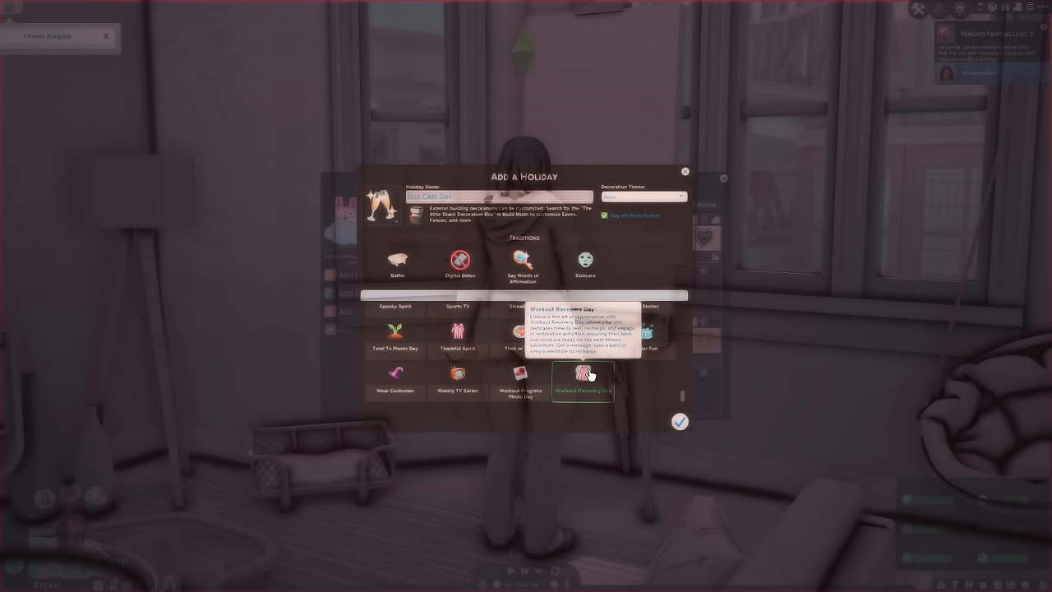
{"action": "mouse_move", "coordinate": [601, 384]}
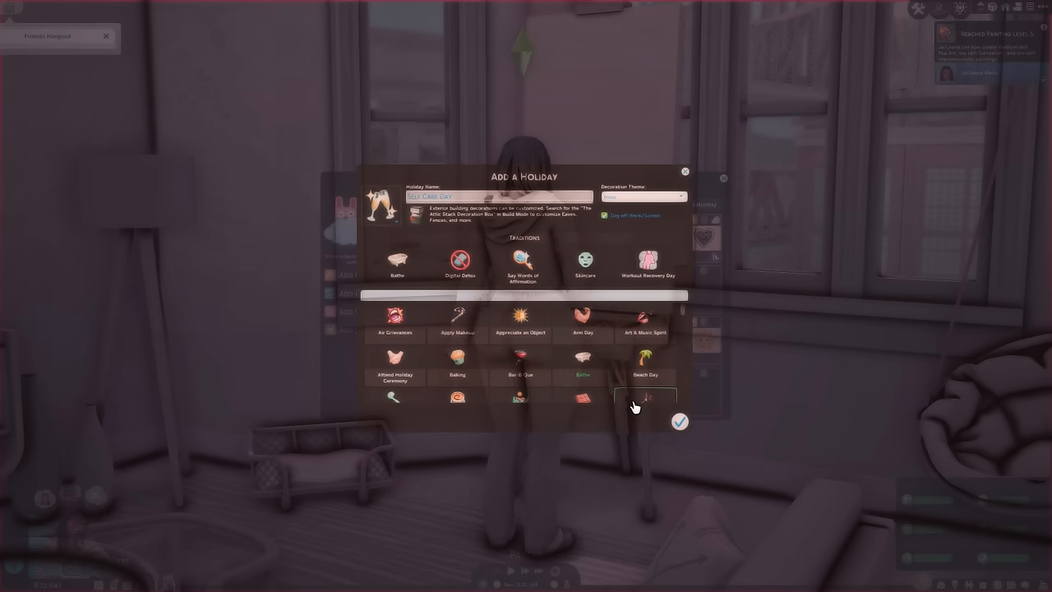
Scroll down through the Self Care Day holiday editor.
{"action": "scroll", "scroll_direction": "down", "scroll_amount": 3}
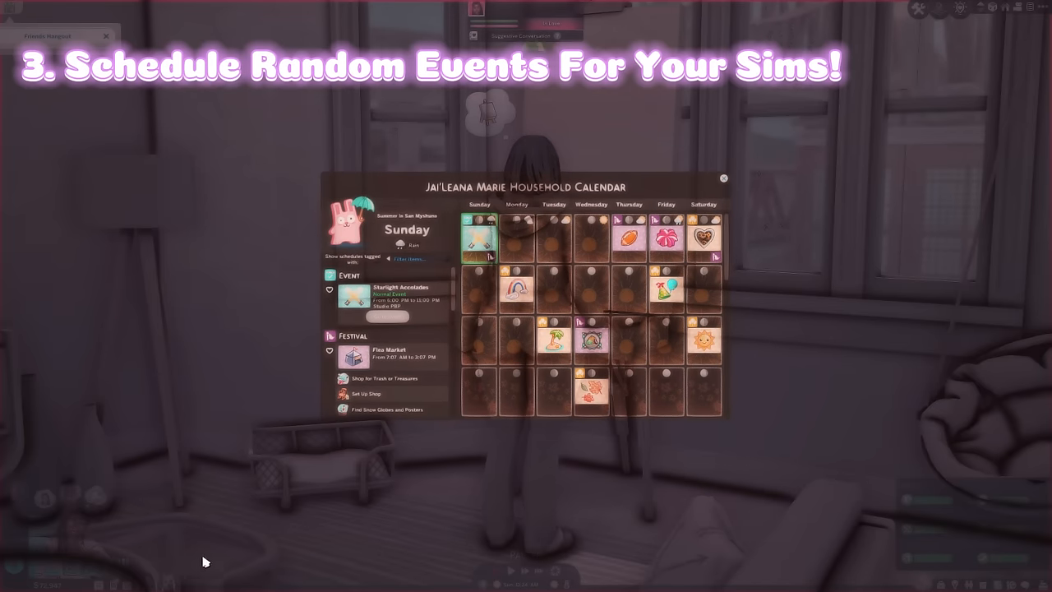
{"action": "left_click", "coordinate": [517, 228]}
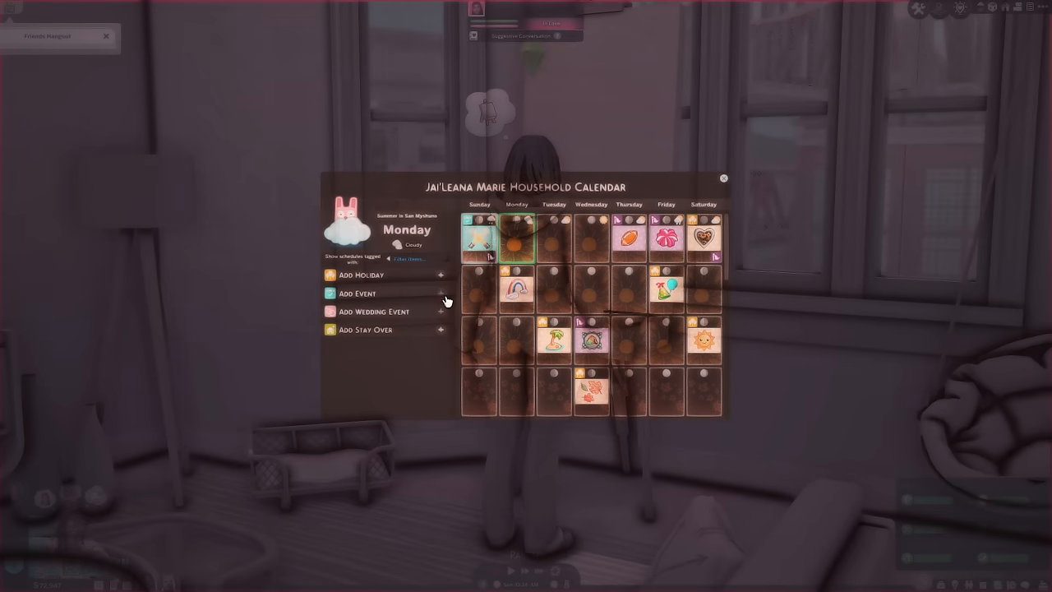
{"action": "left_click", "coordinate": [357, 293]}
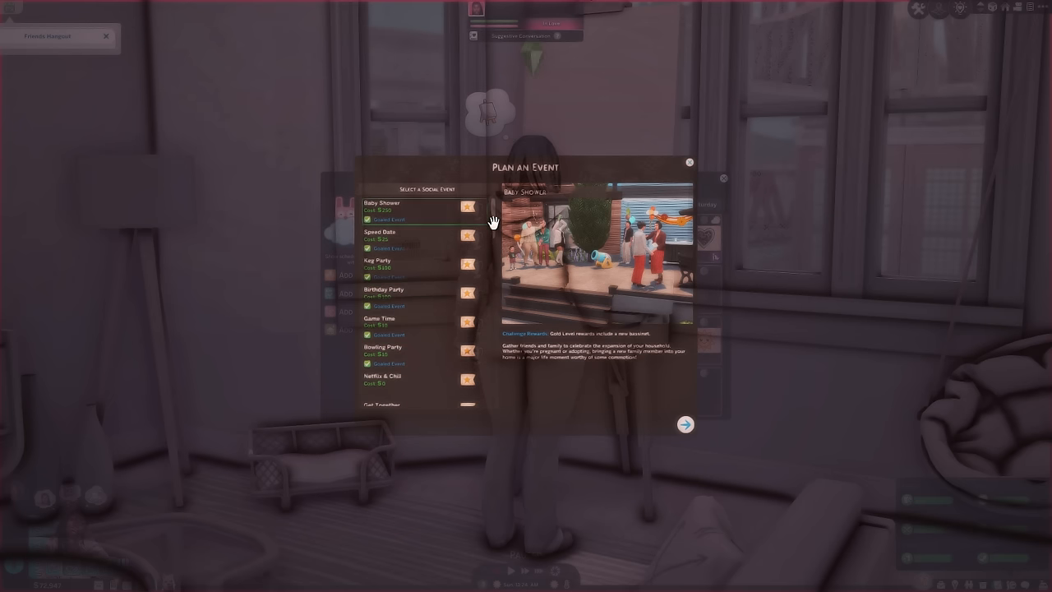
{"action": "mouse_move", "coordinate": [514, 193]}
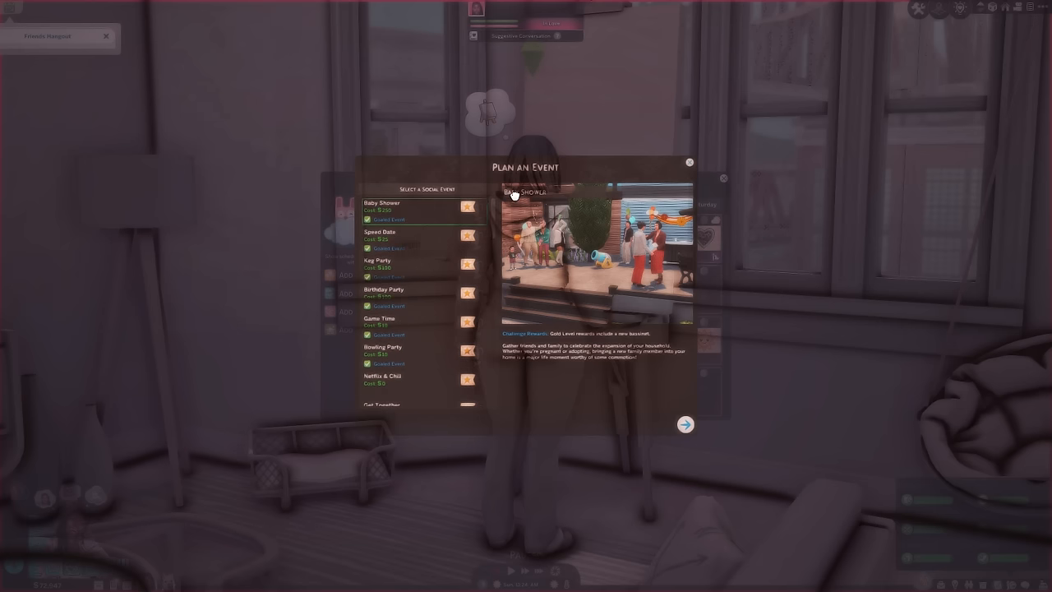
{"action": "mouse_move", "coordinate": [483, 232]}
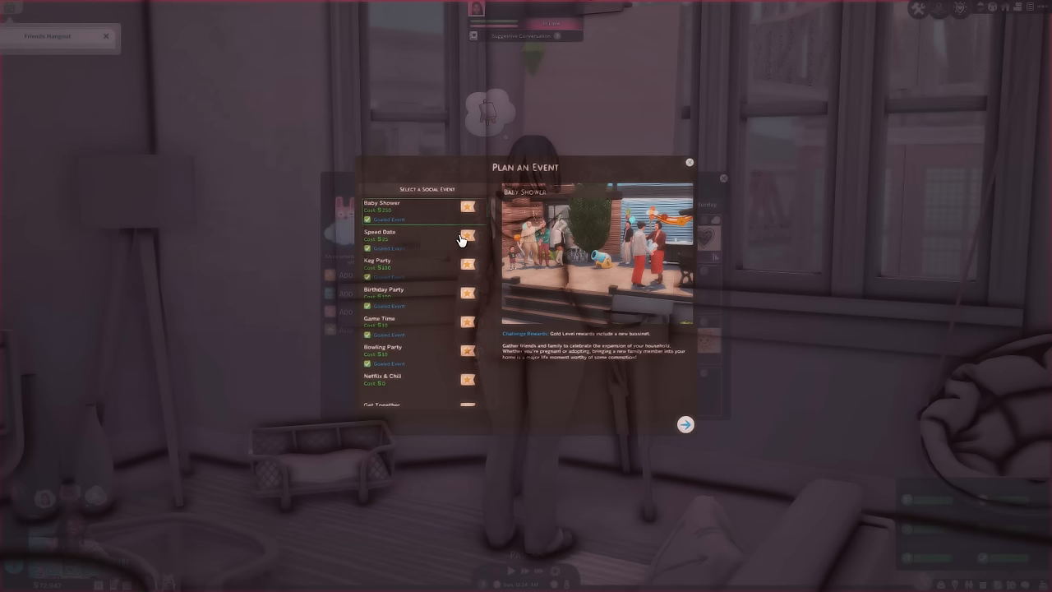
{"action": "mouse_move", "coordinate": [479, 265]}
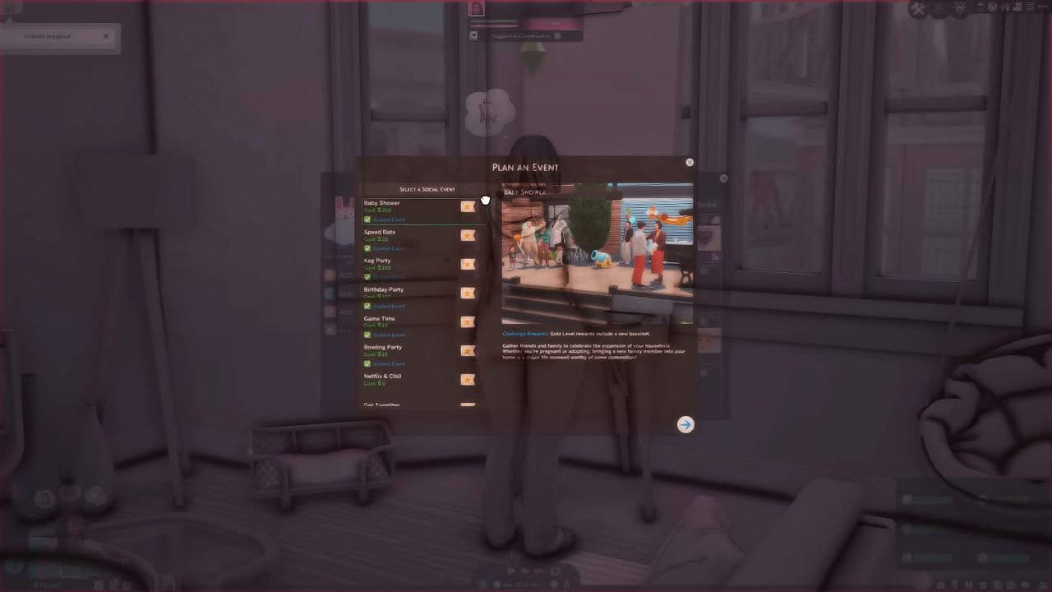
{"action": "left_click", "coordinate": [379, 234]}
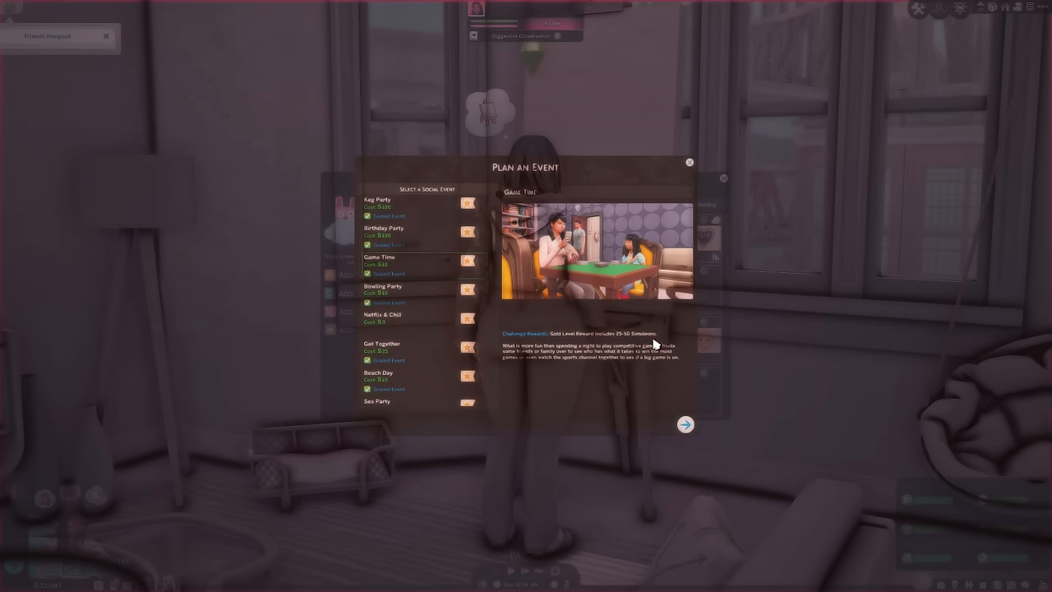
{"action": "mouse_move", "coordinate": [573, 328]}
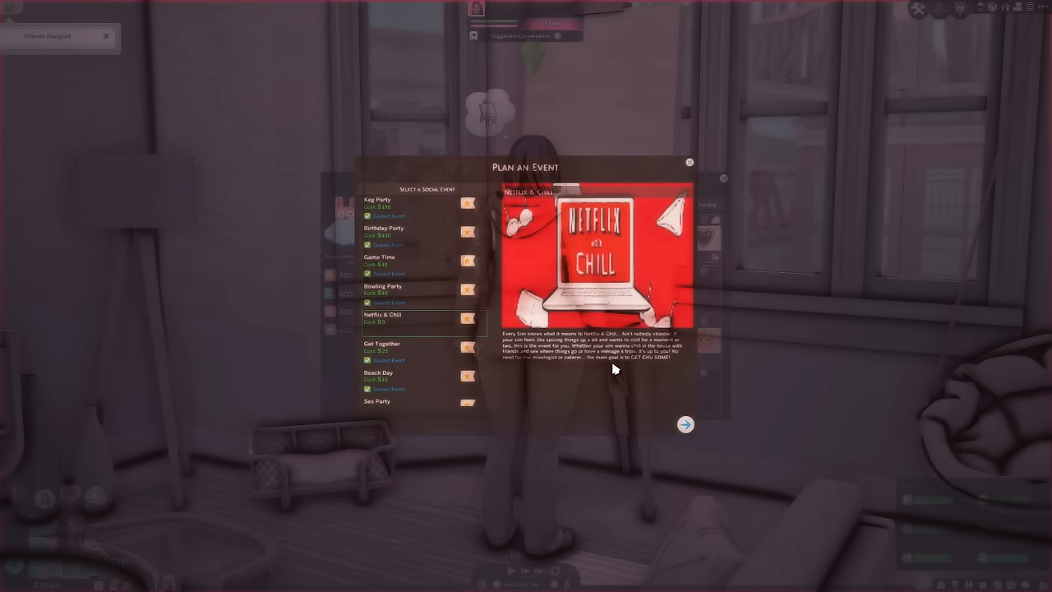
{"action": "scroll", "scroll_direction": "down", "scroll_amount": 3}
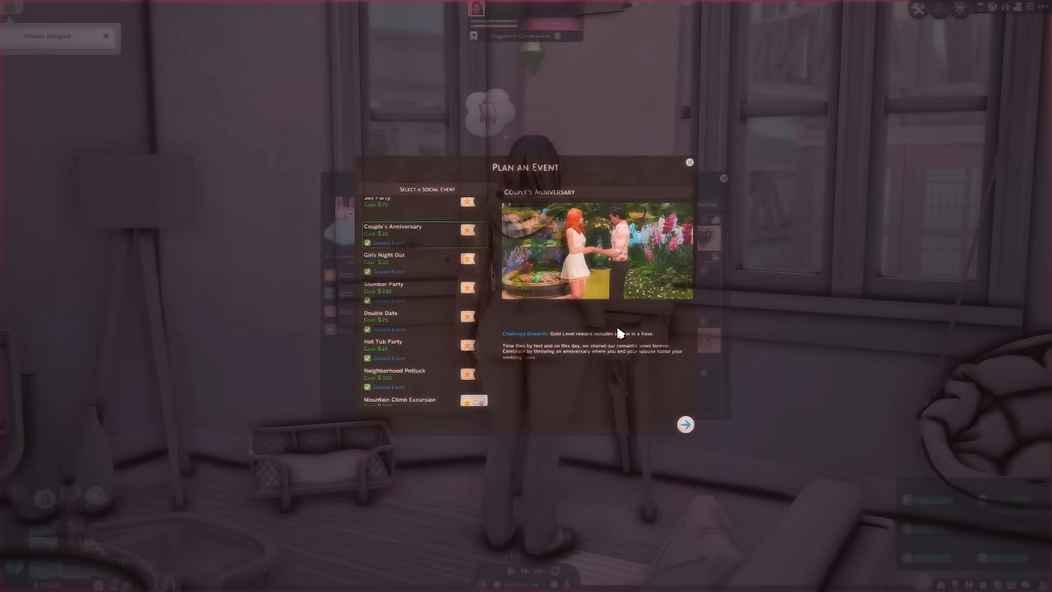
{"action": "mouse_move", "coordinate": [649, 367]}
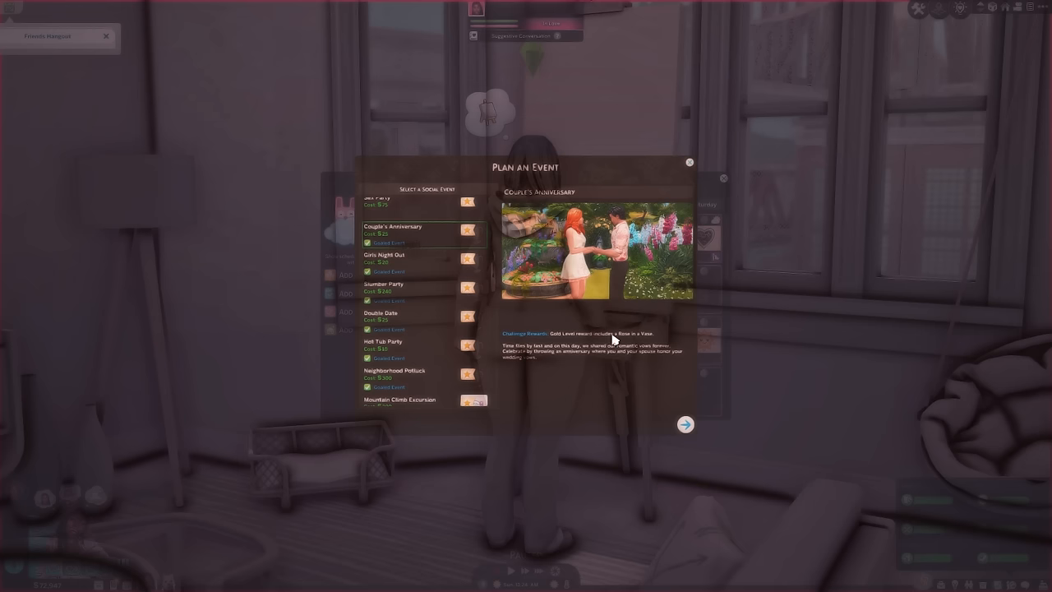
{"action": "mouse_move", "coordinate": [720, 367]}
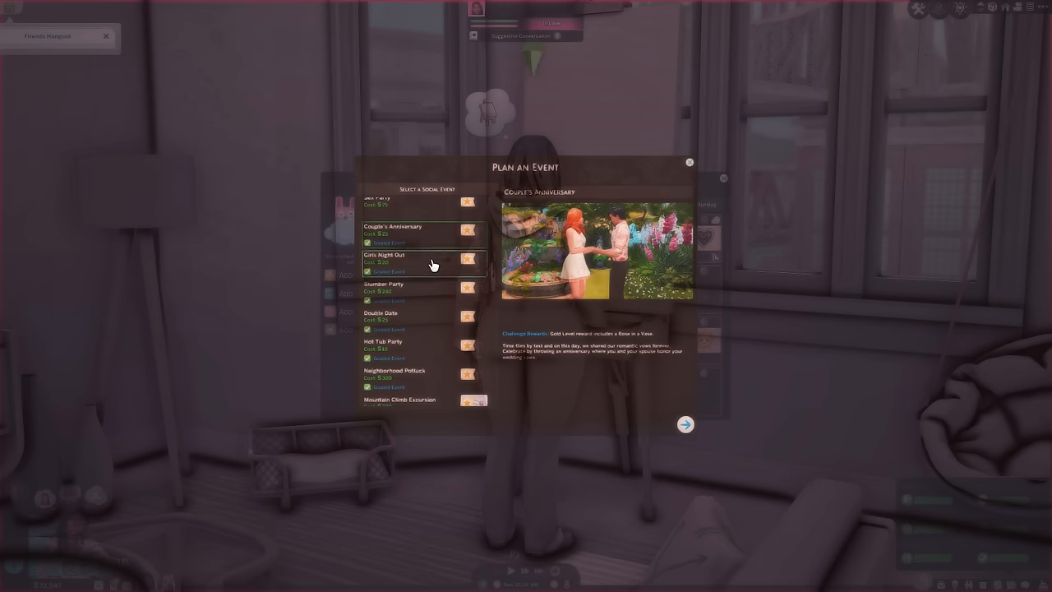
{"action": "left_click", "coordinate": [382, 255]}
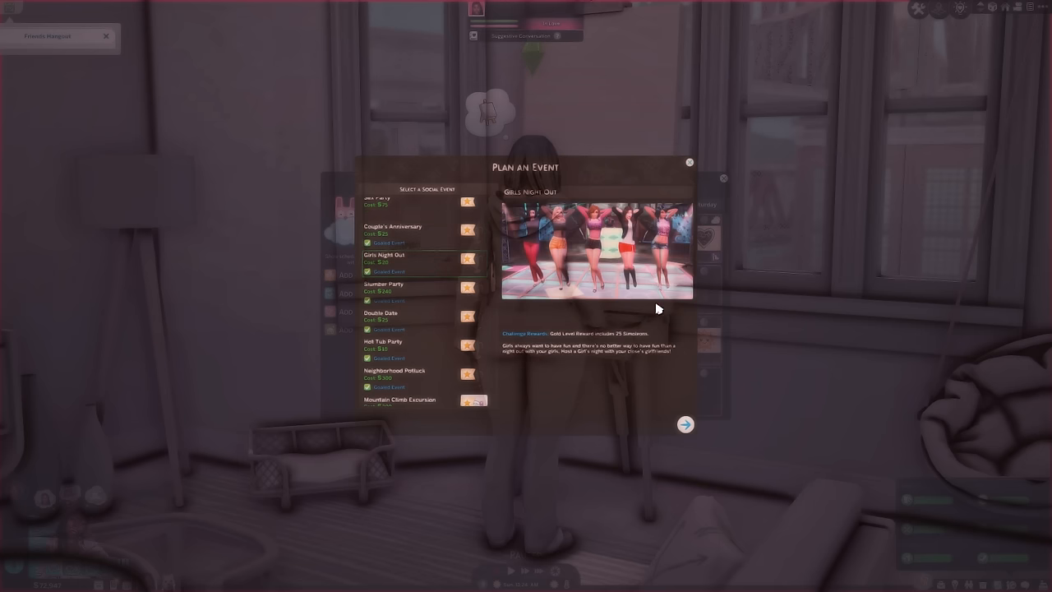
{"action": "left_click", "coordinate": [402, 289]}
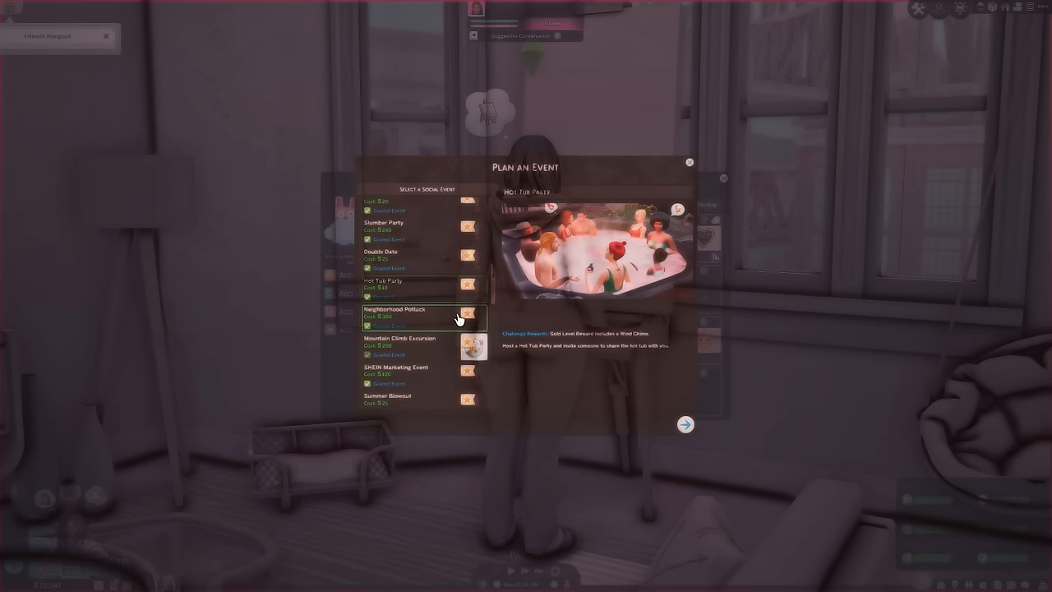
{"action": "scroll", "scroll_direction": "down", "scroll_amount": 3}
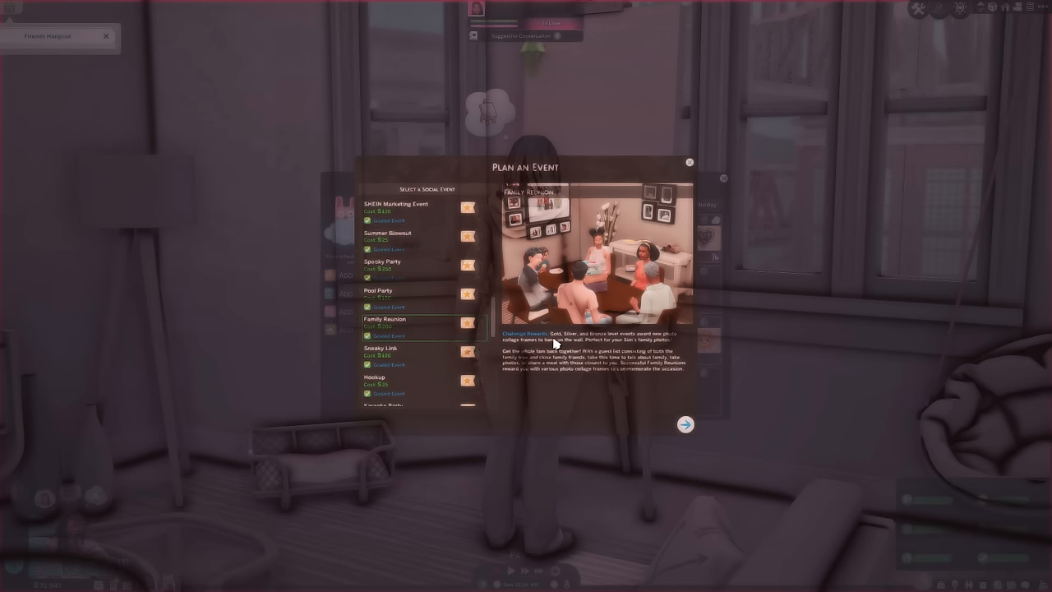
{"action": "mouse_move", "coordinate": [558, 294]}
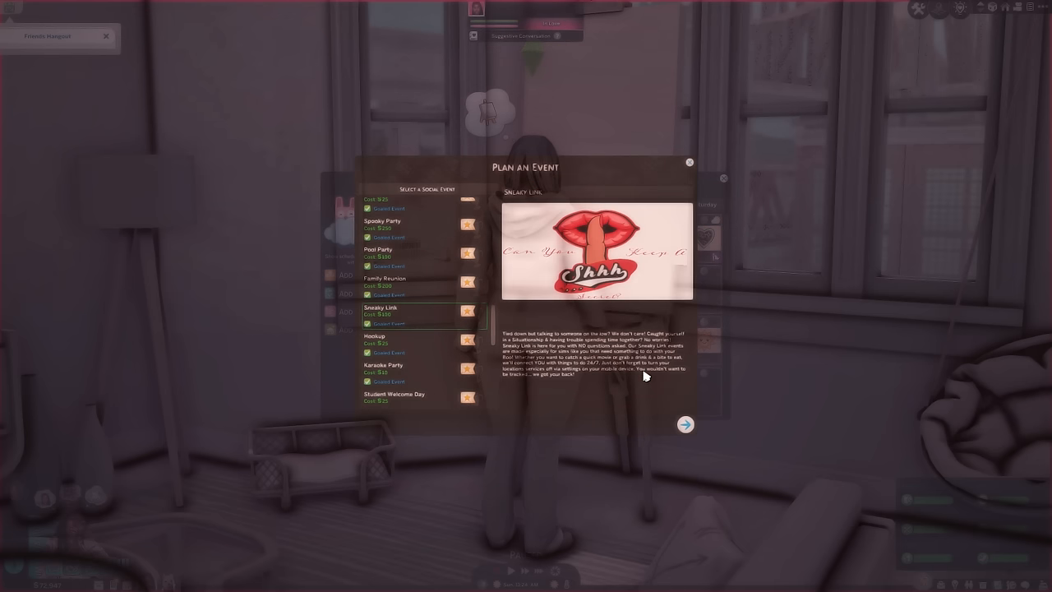
{"action": "left_click", "coordinate": [395, 318]}
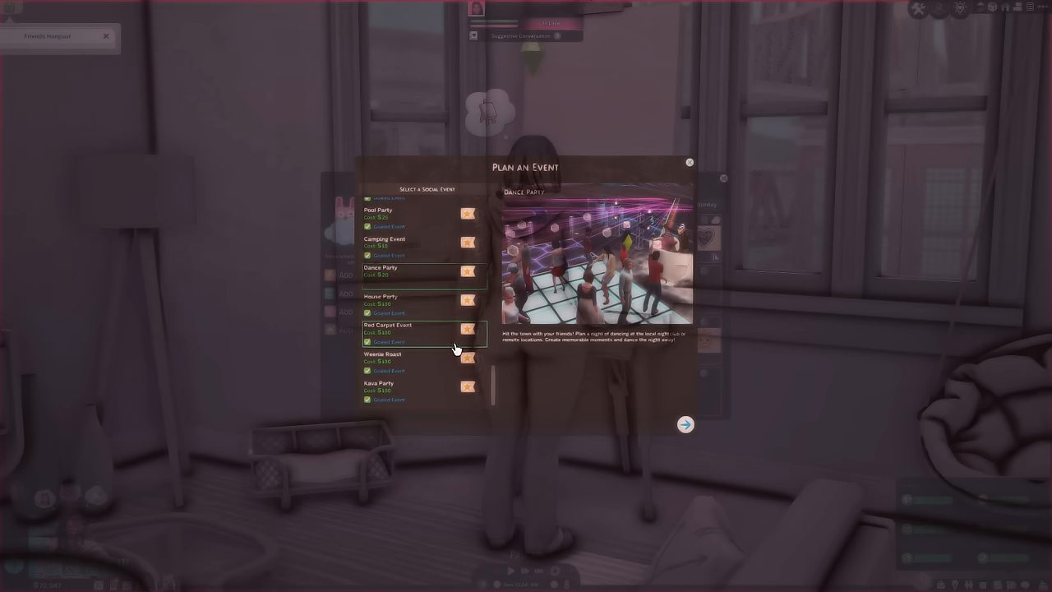
{"action": "left_click", "coordinate": [689, 162]}
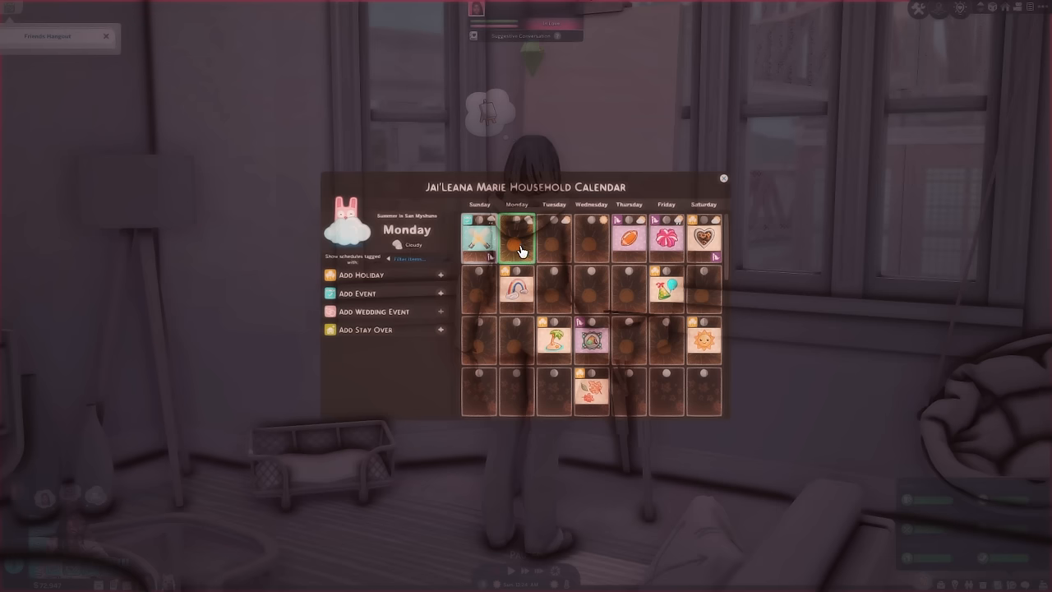
{"action": "mouse_move", "coordinate": [550, 239]}
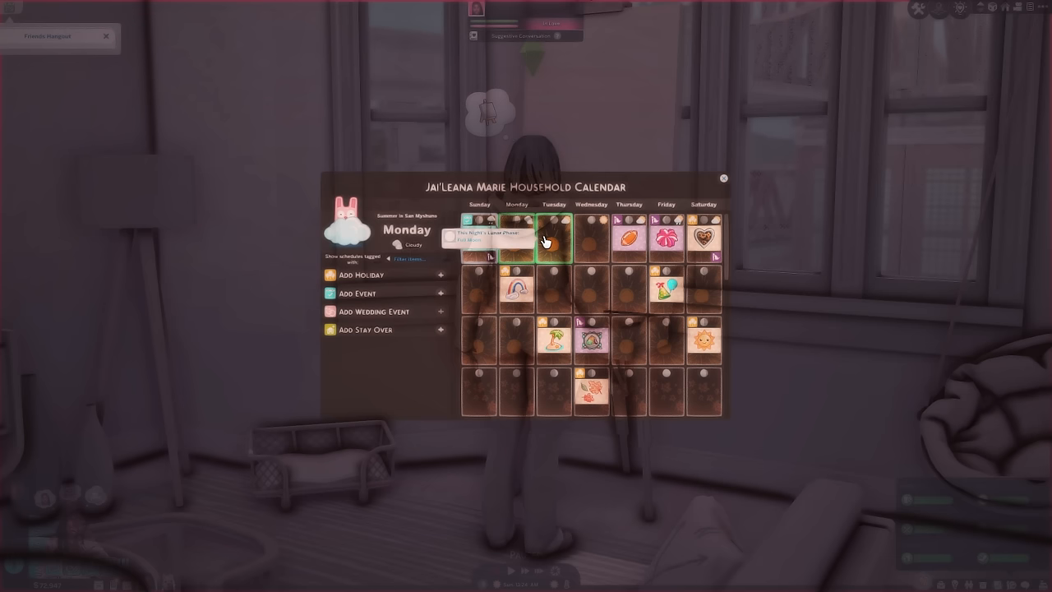
{"action": "mouse_move", "coordinate": [544, 259]}
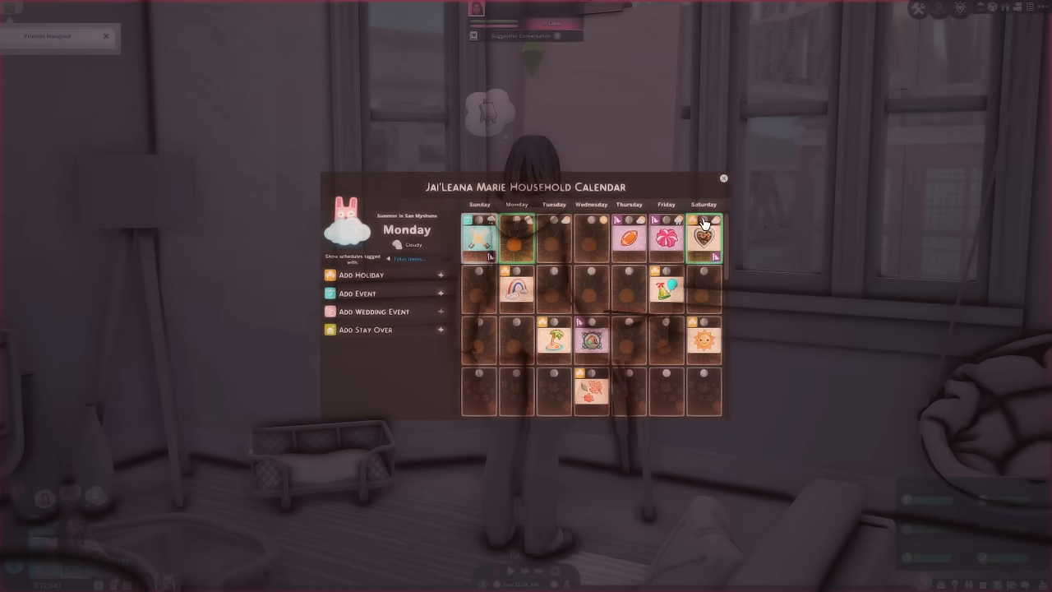
Close the household calendar and pick a world to travel to.
{"action": "left_click", "coordinate": [722, 178]}
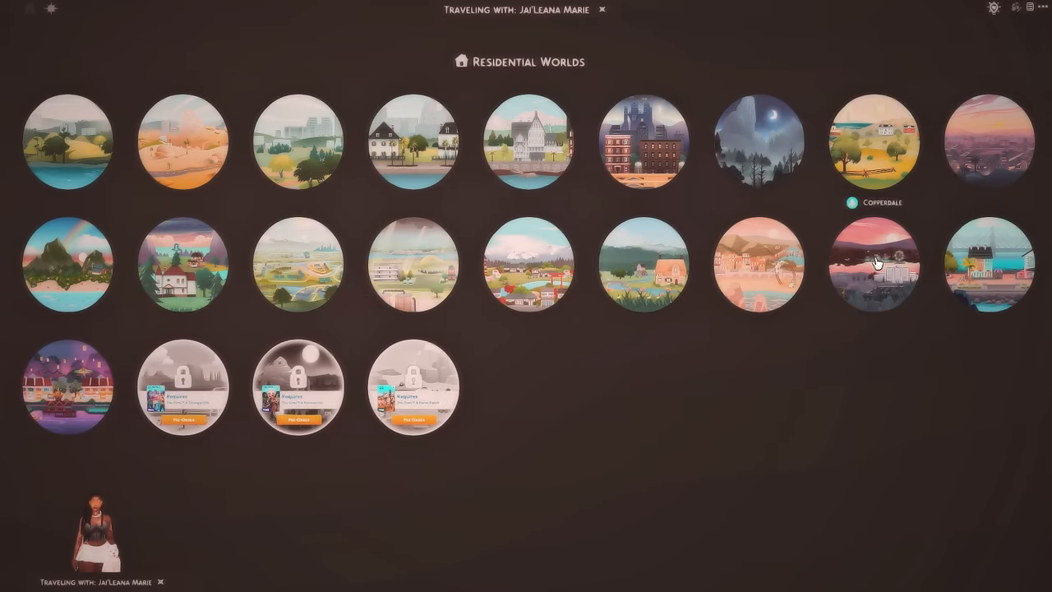
{"action": "left_click", "coordinate": [876, 262]}
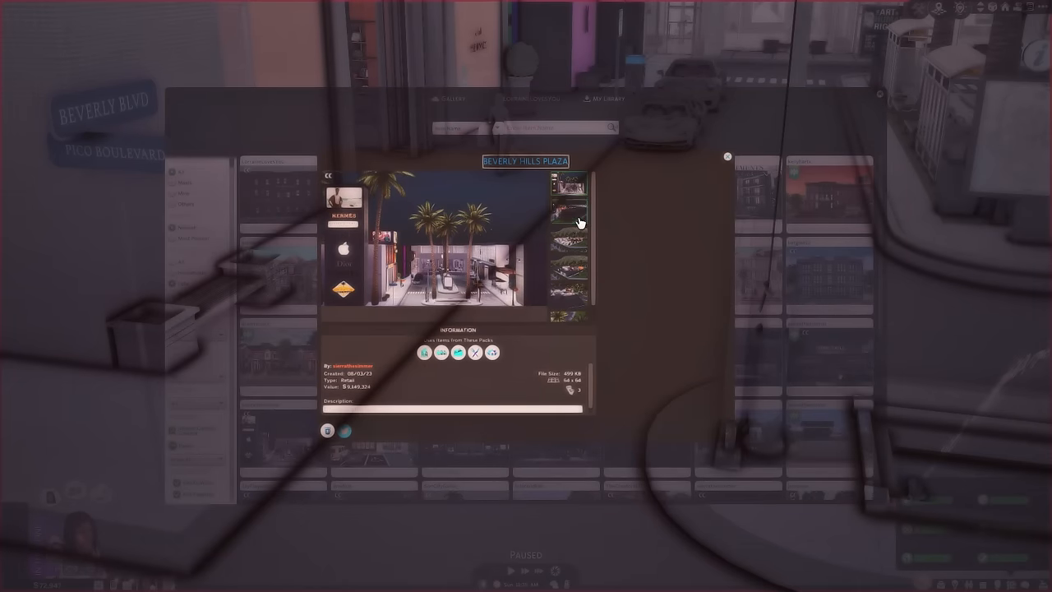
Travel to the Beverly Hills Plaza lot from the Gallery.
{"action": "left_click", "coordinate": [727, 155]}
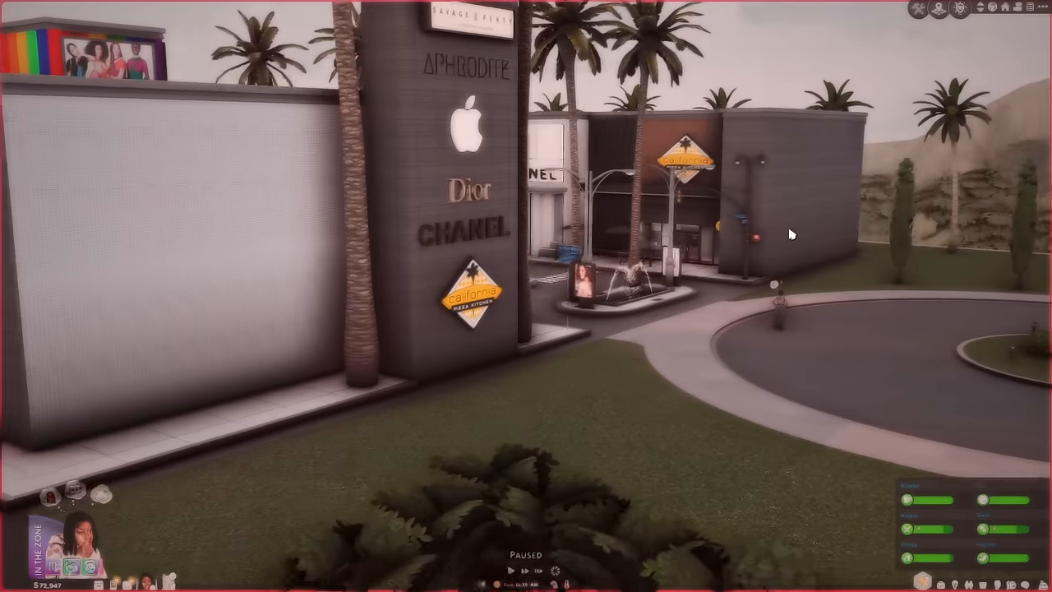